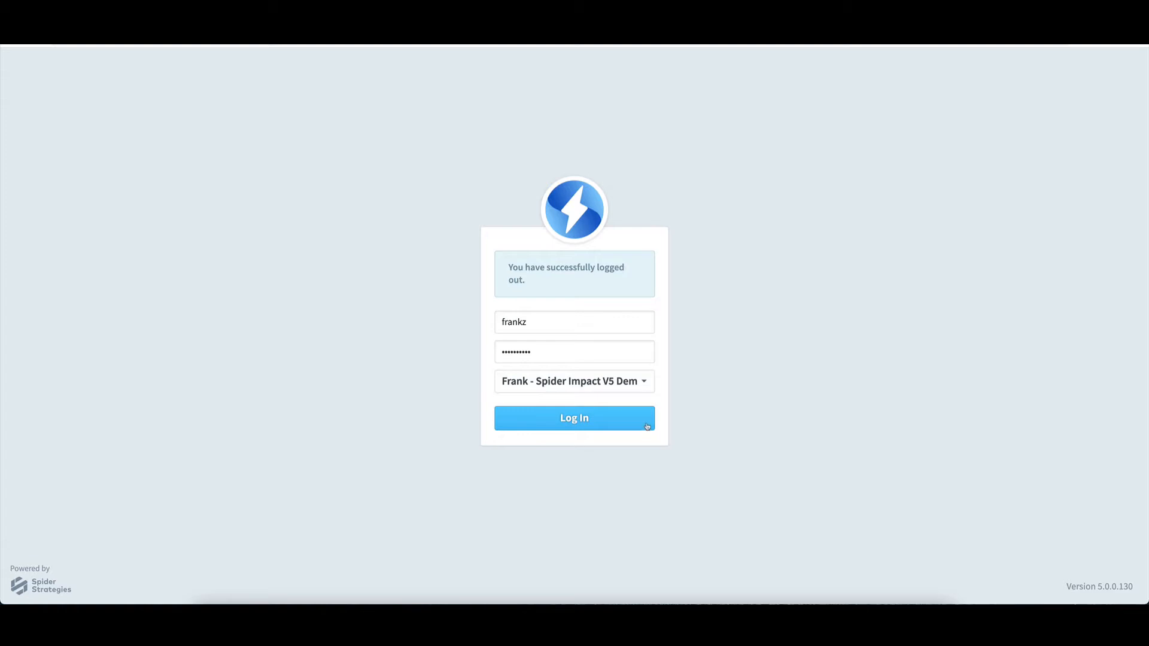
Step: Sign in to the demo account and land on the Home welcome page
click(573, 417)
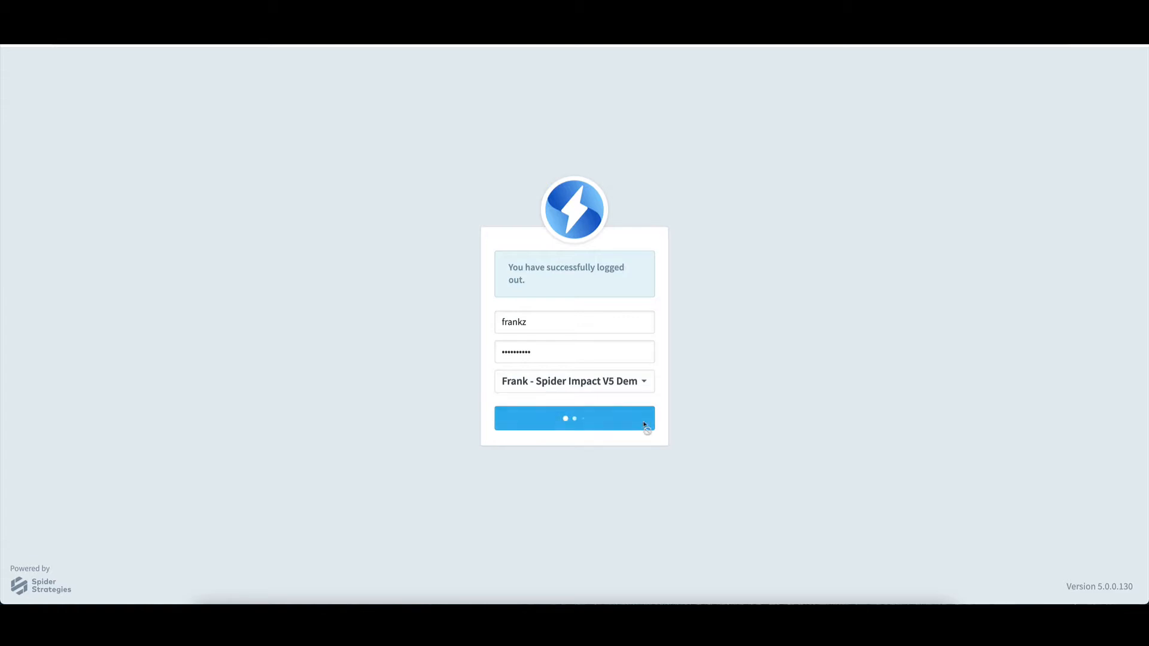
click(573, 419)
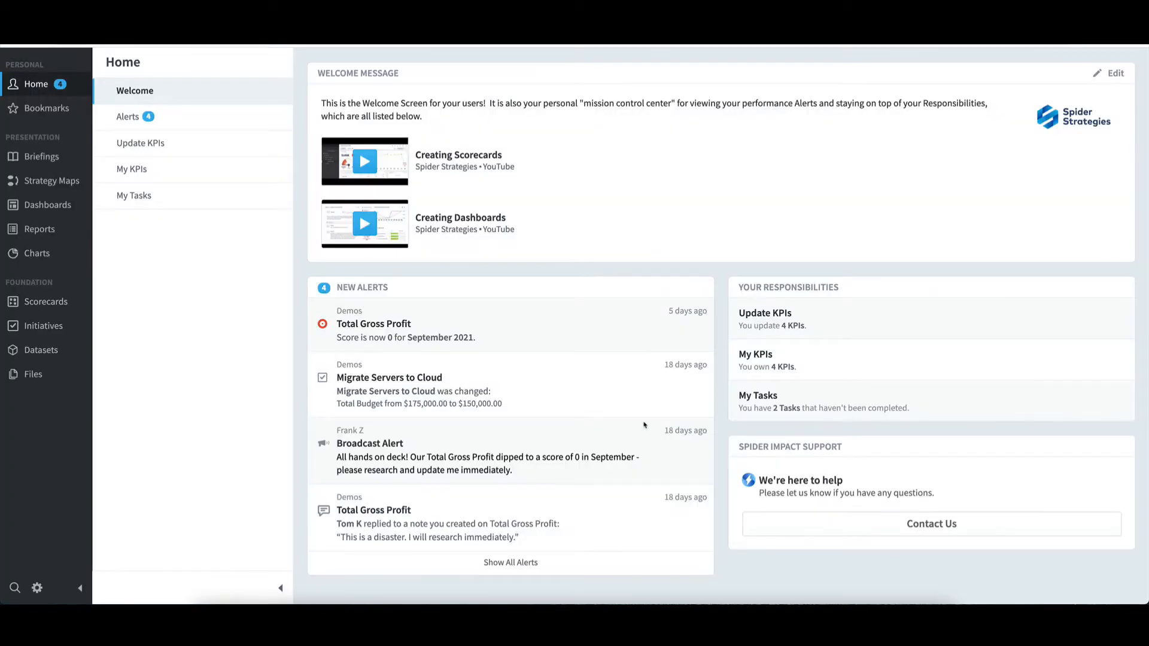
mouse_move(279, 462)
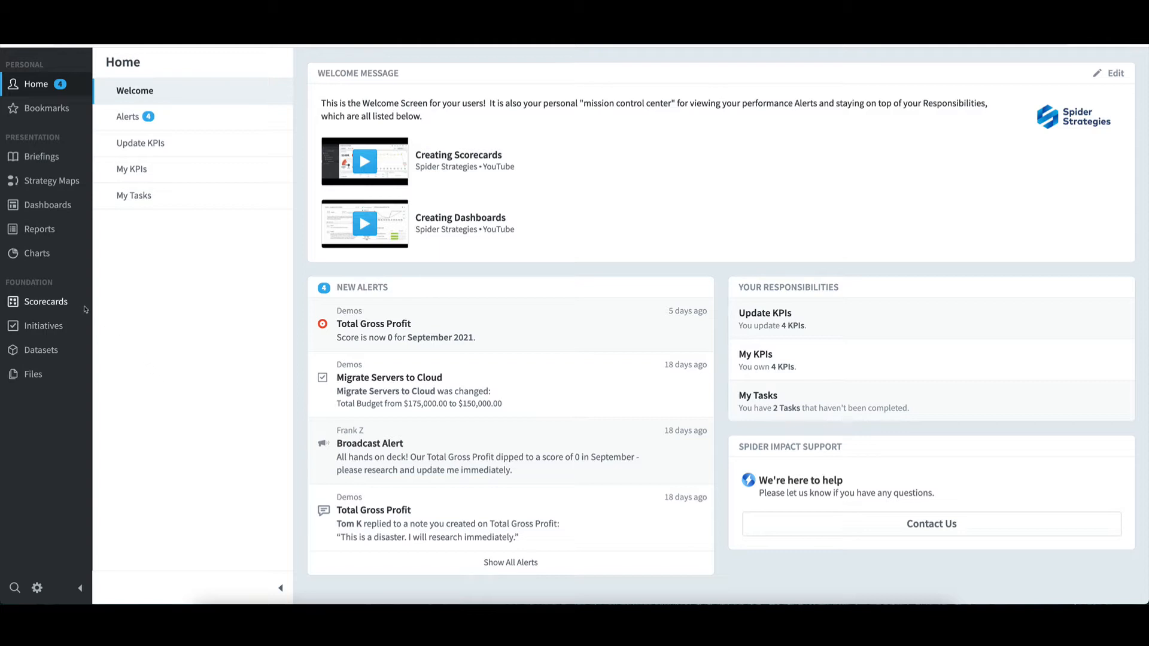
mouse_move(82, 309)
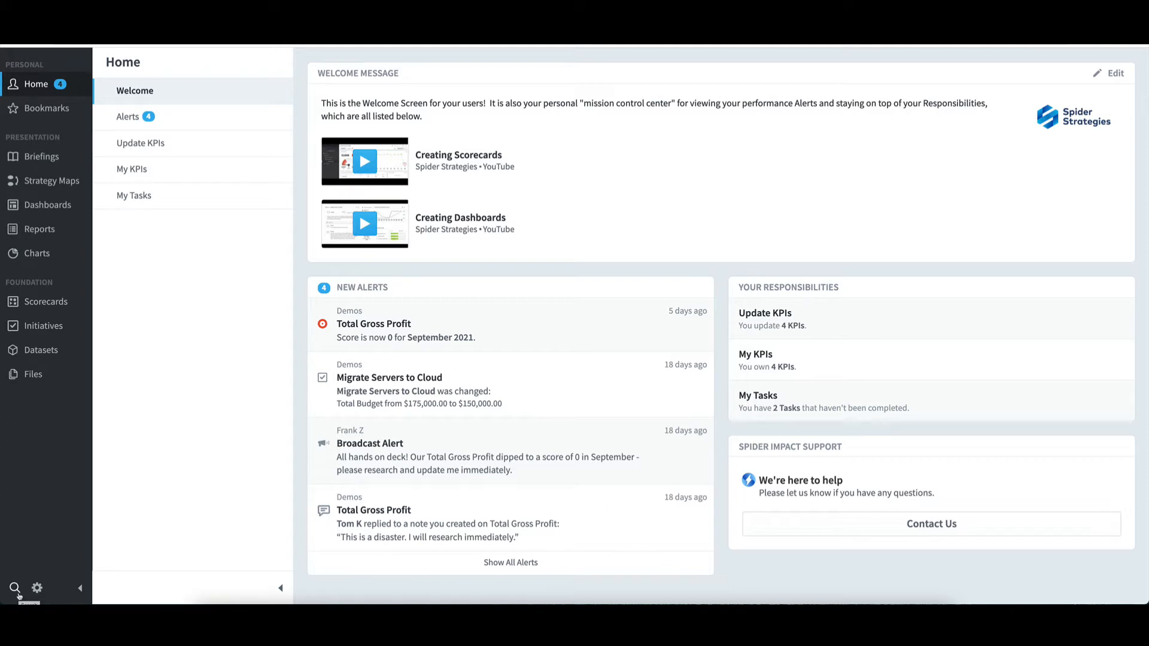
mouse_move(213, 556)
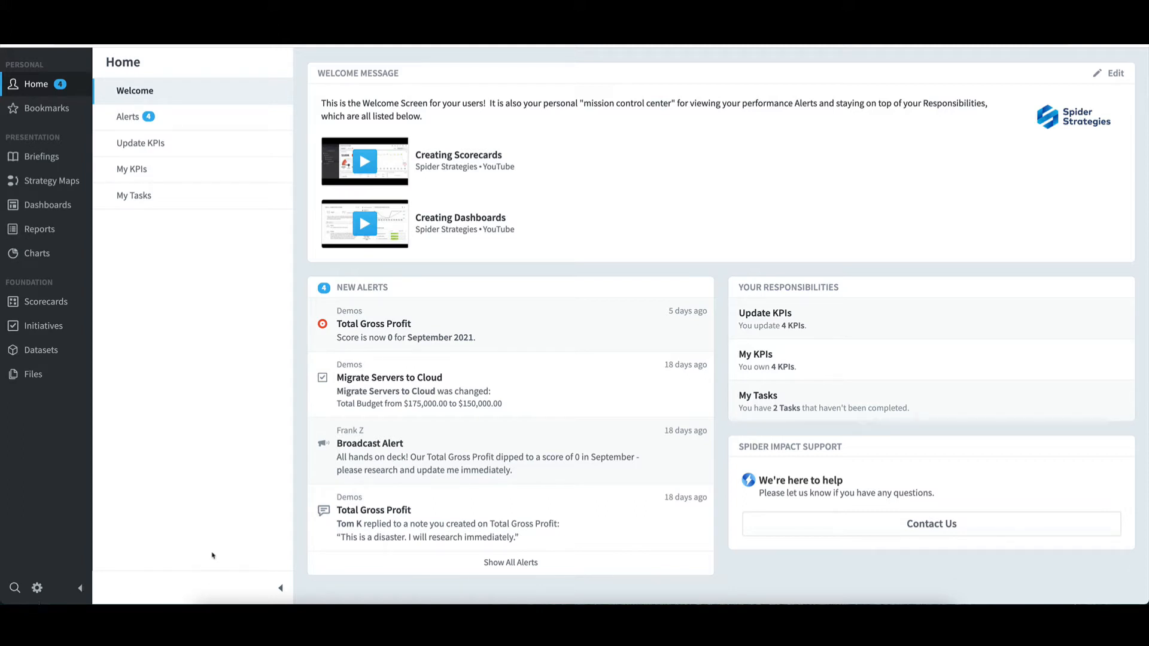
mouse_move(279, 550)
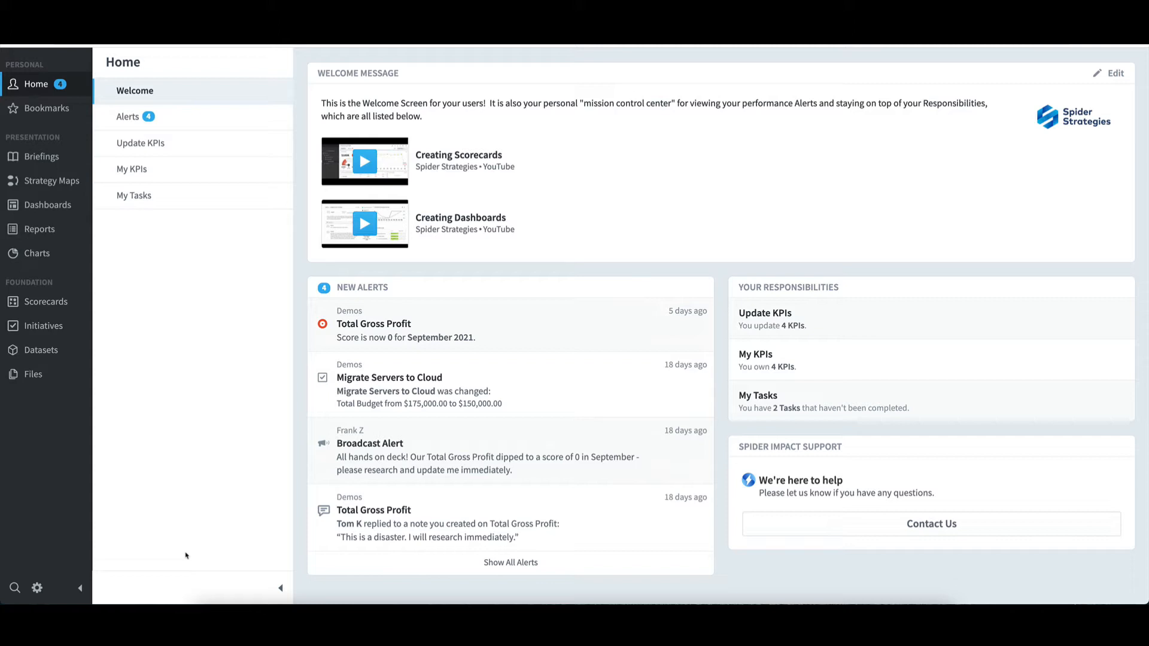
mouse_move(628, 272)
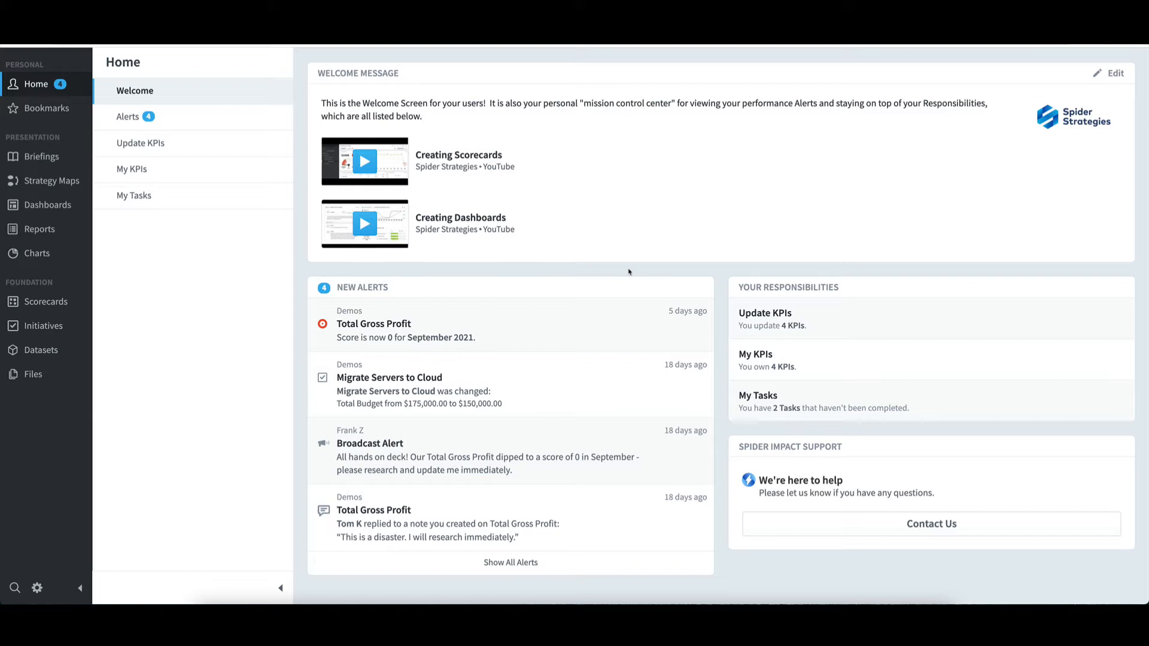
mouse_move(617, 282)
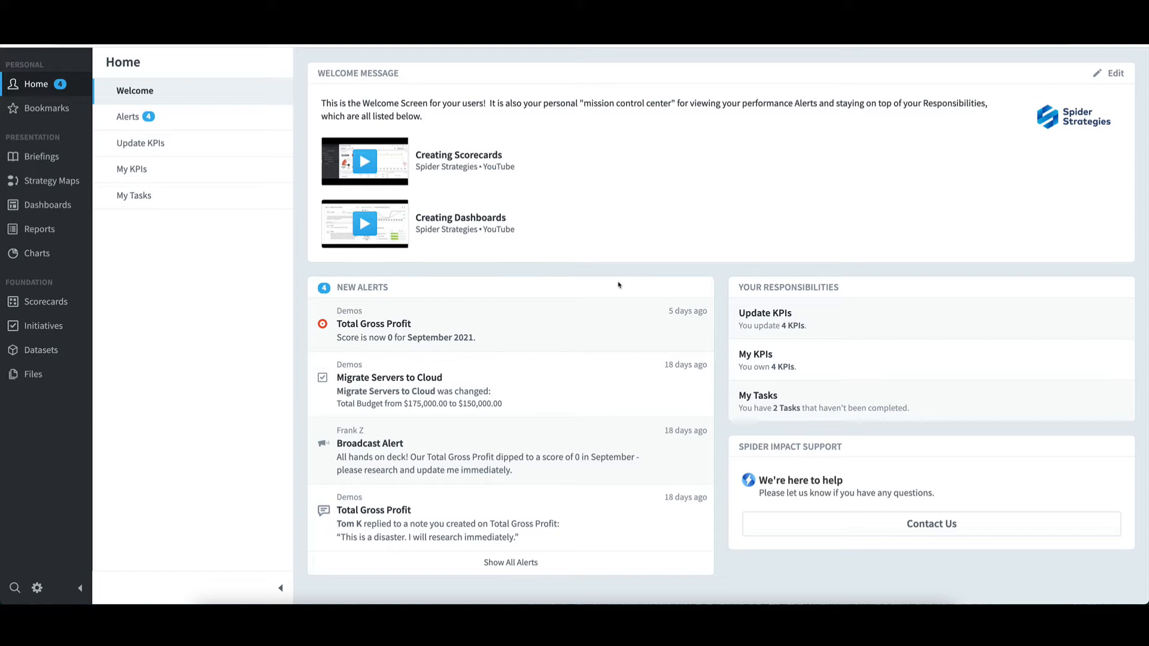
mouse_move(255, 122)
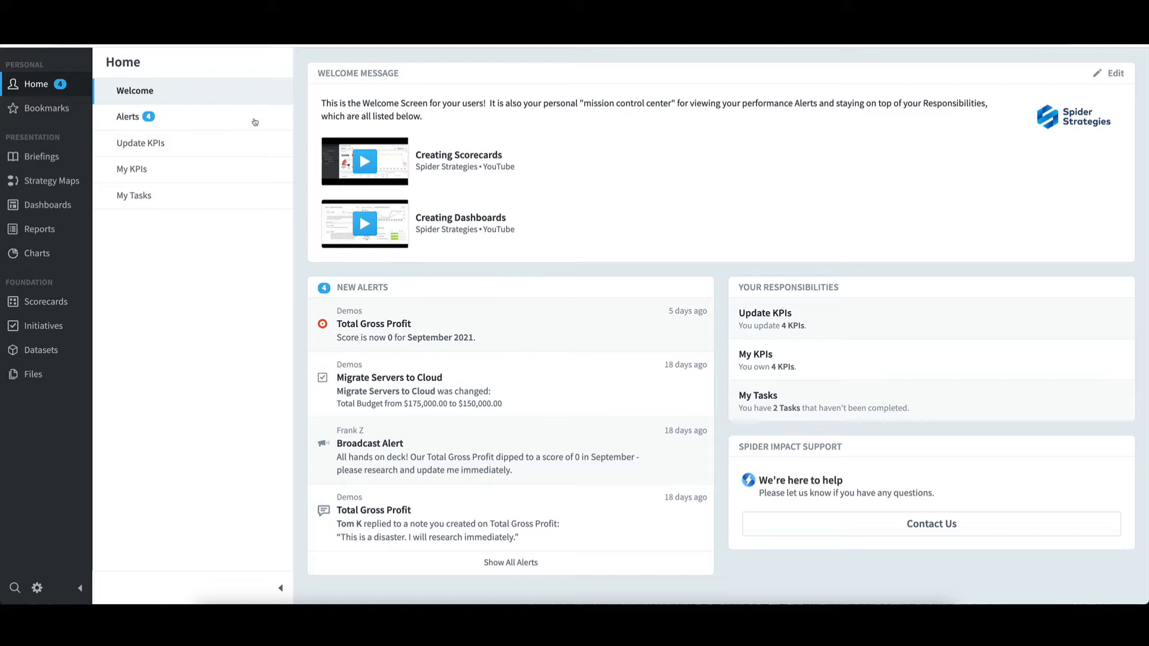
mouse_move(531, 569)
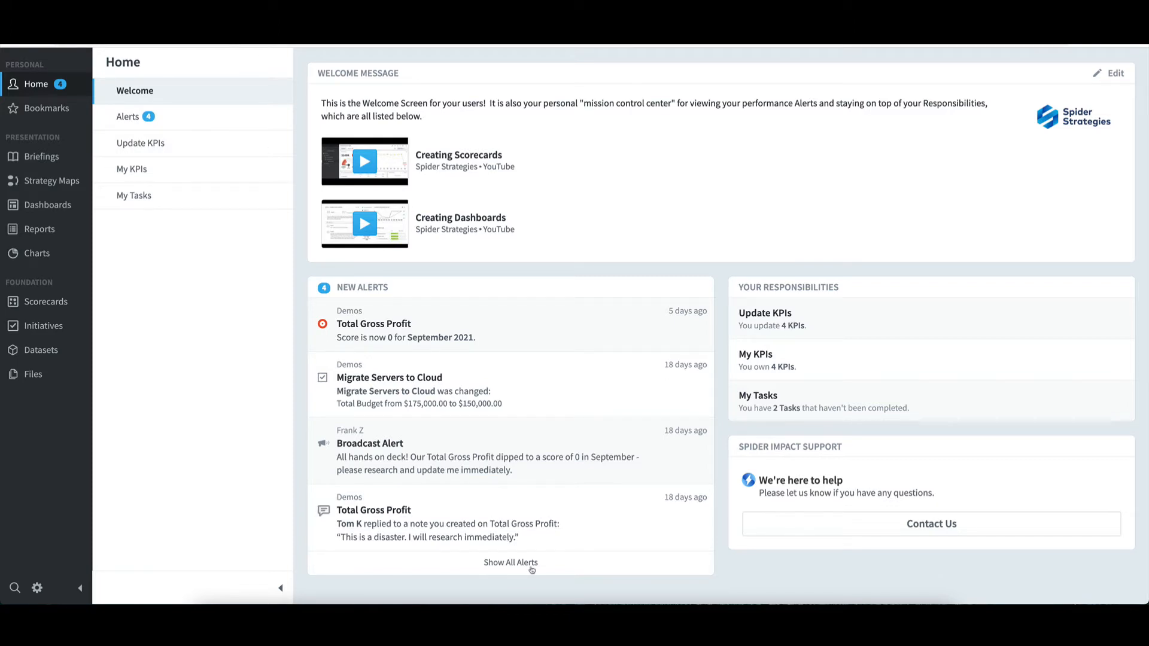
mouse_move(676, 566)
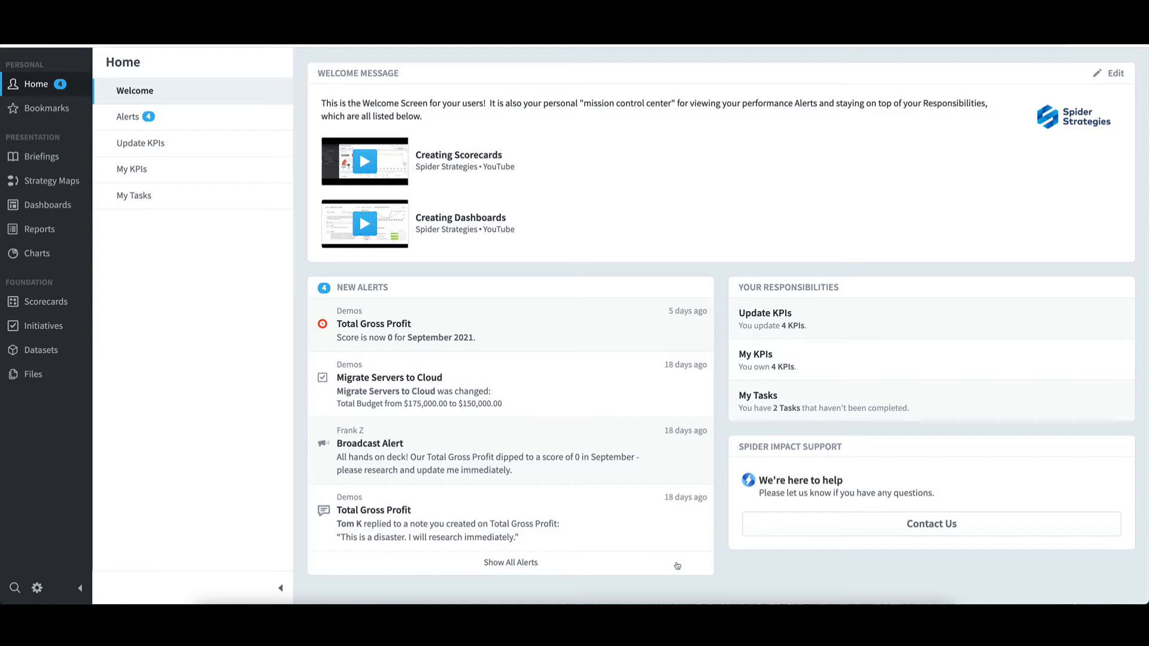
mouse_move(536, 328)
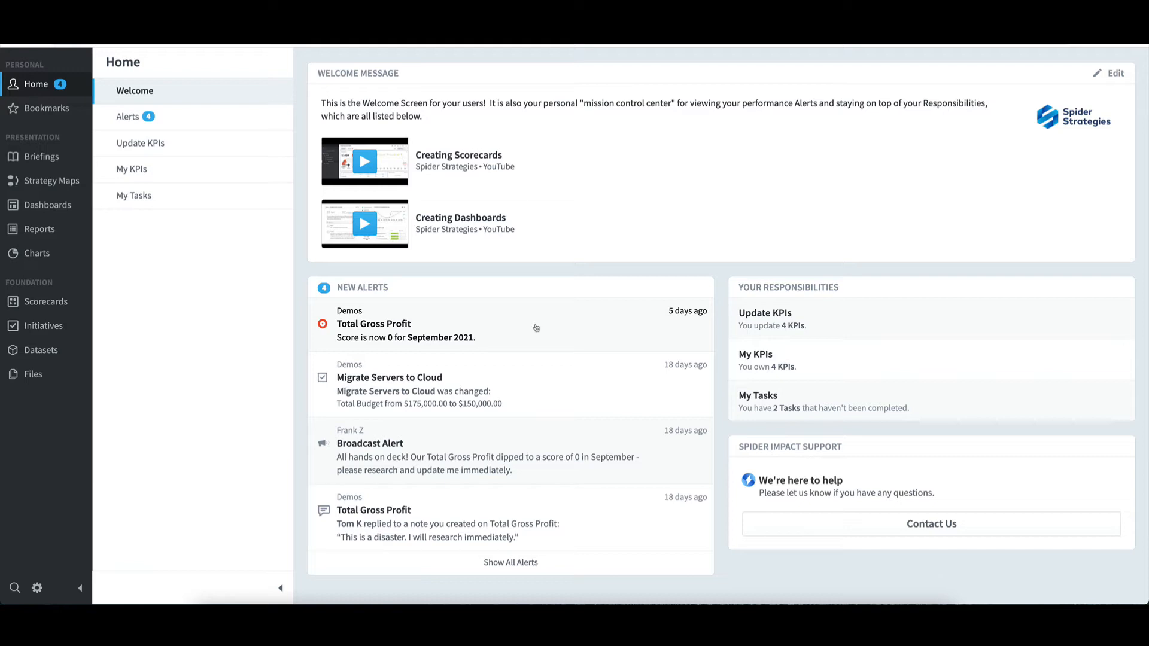
Step: Open Total Gross Profit from its alert, review August 2021 ($250K, 6.67), then return to September 2021
click(372, 324)
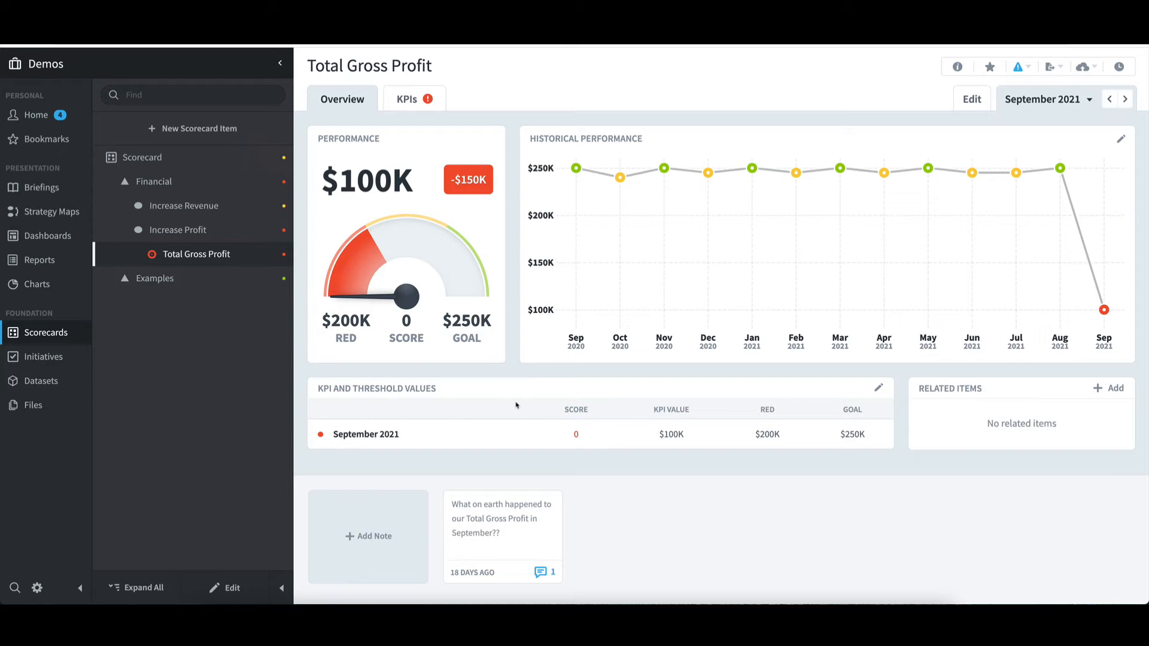
mouse_move(536, 430)
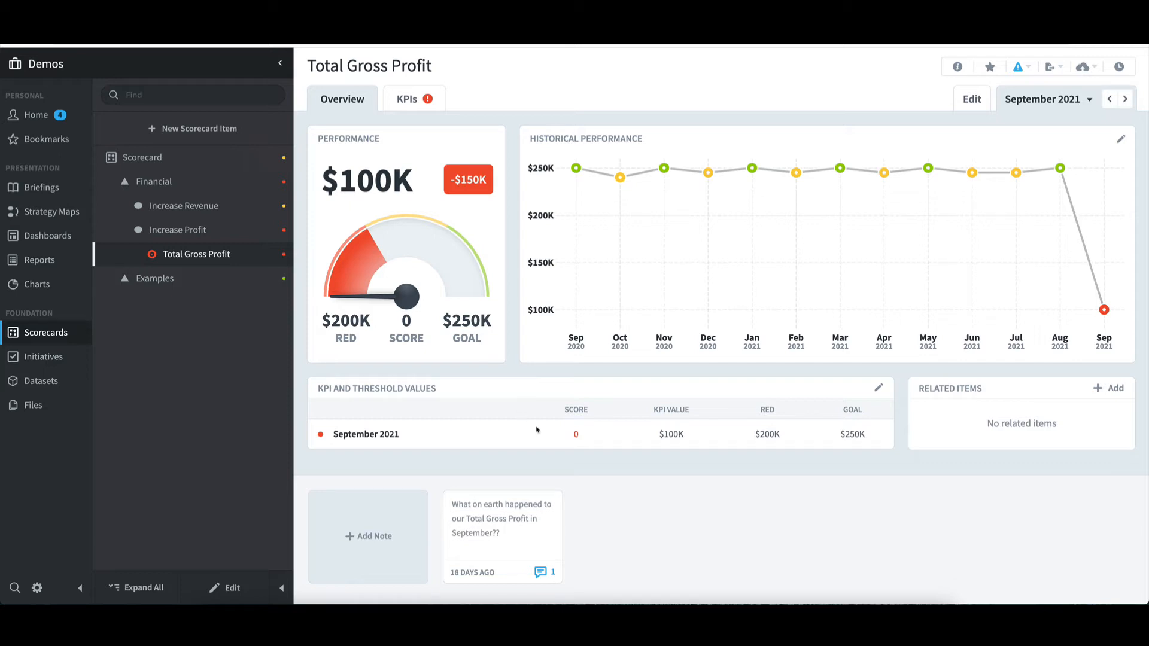
mouse_move(1067, 111)
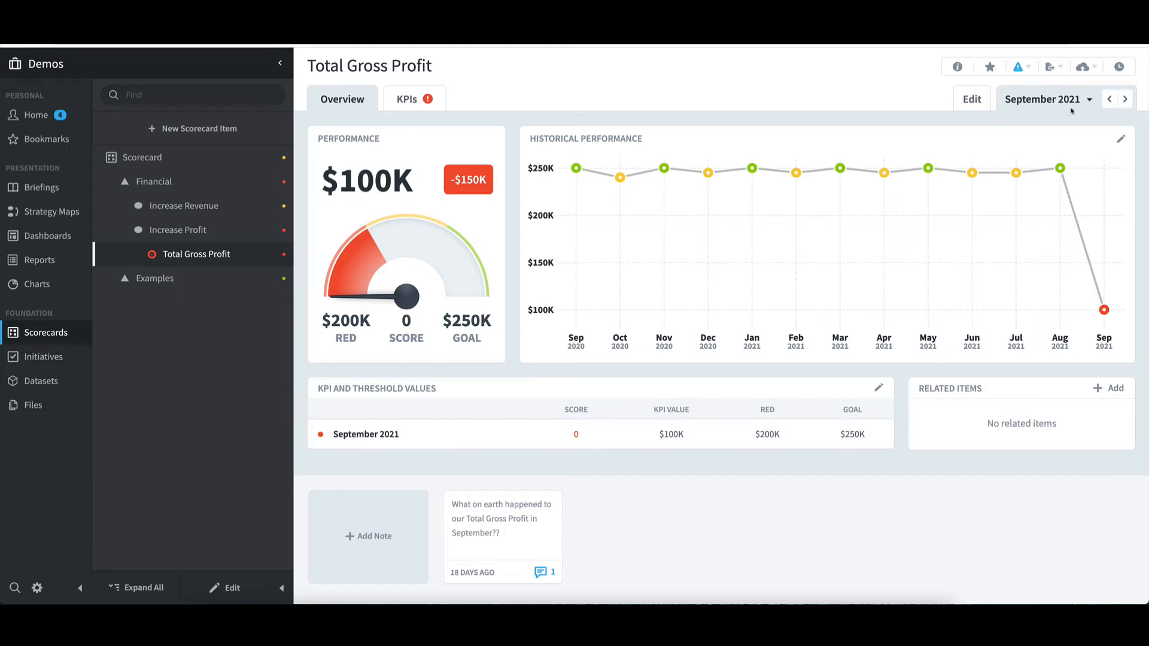
click(1108, 99)
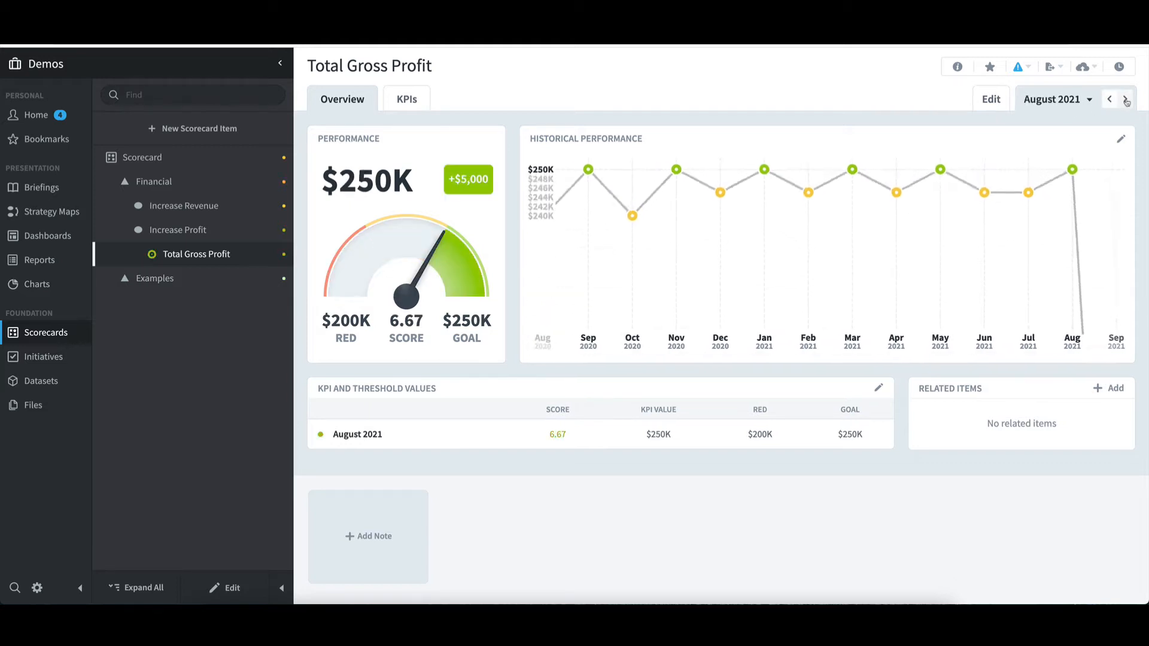
click(1126, 100)
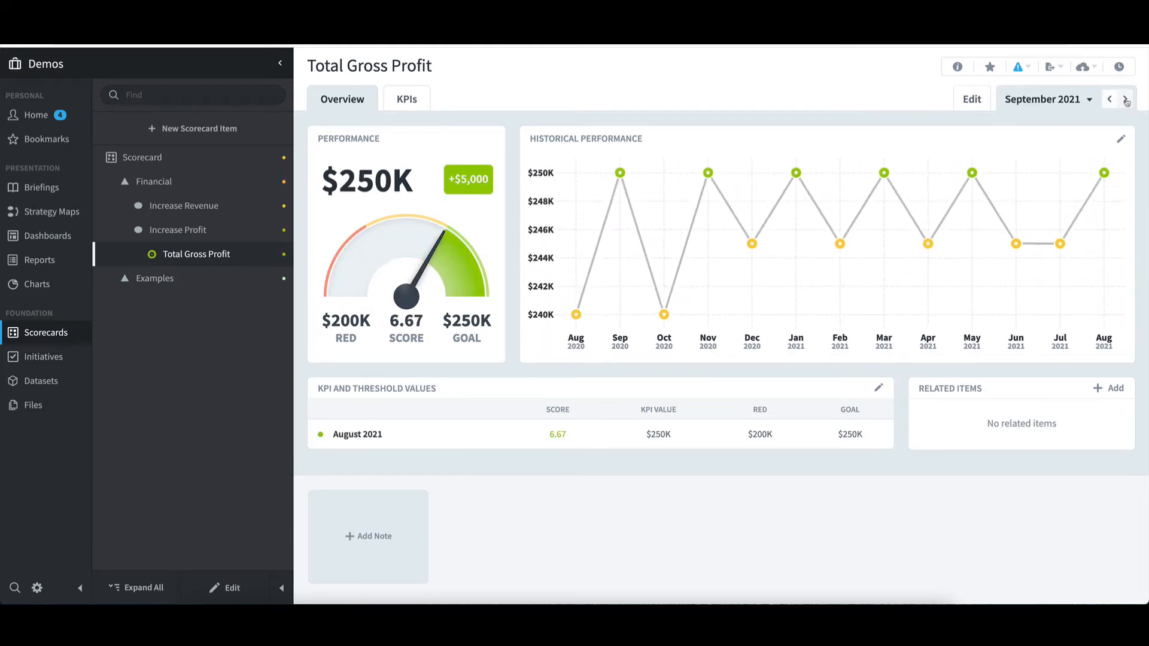
click(1124, 99)
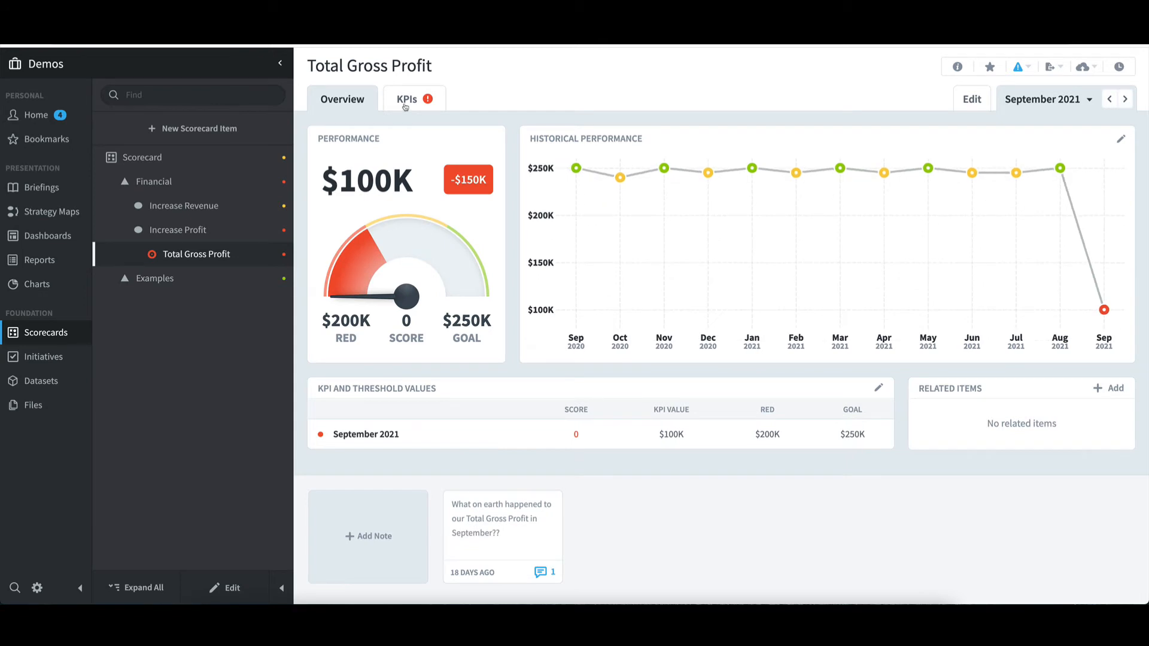
click(405, 99)
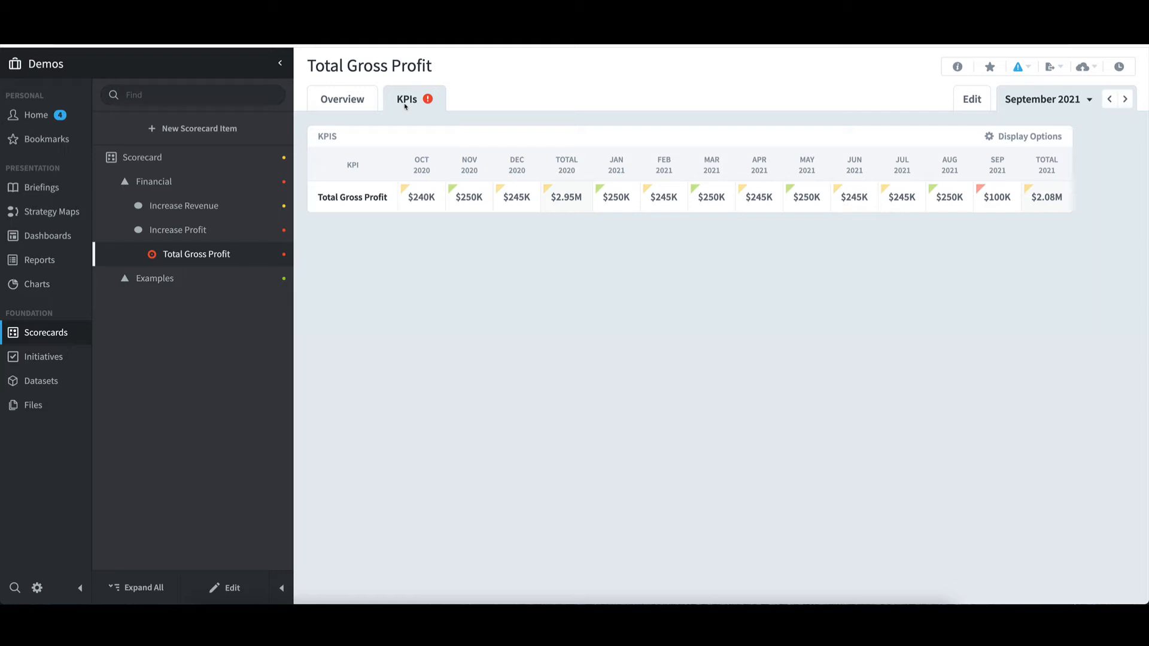
mouse_move(991, 218)
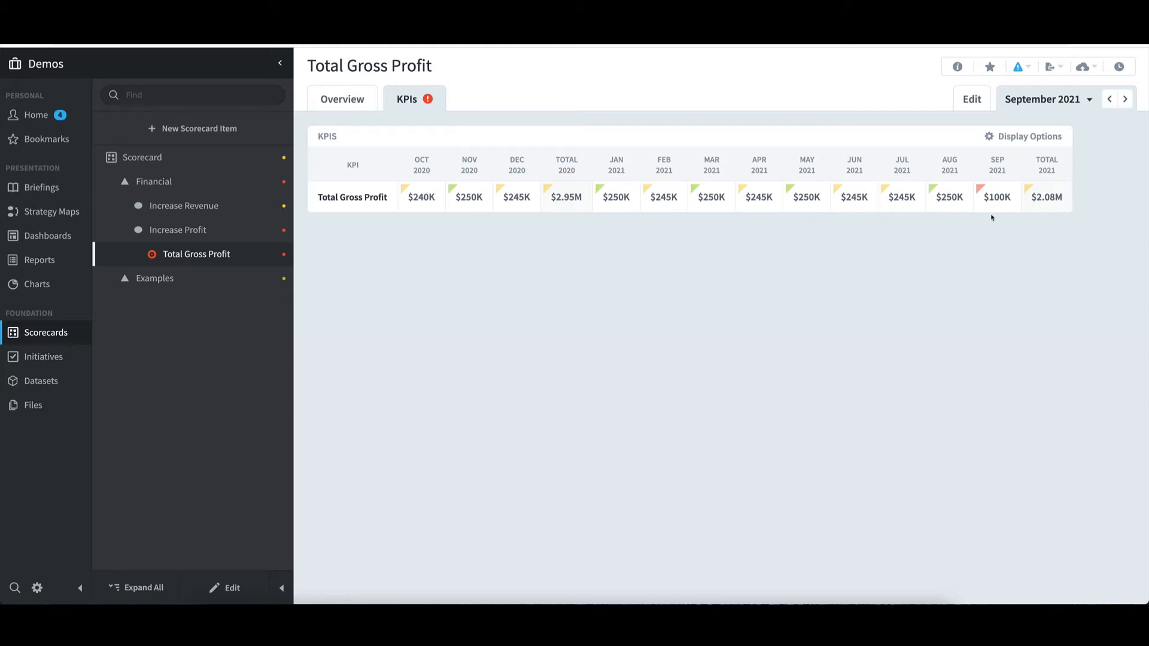
mouse_move(371, 86)
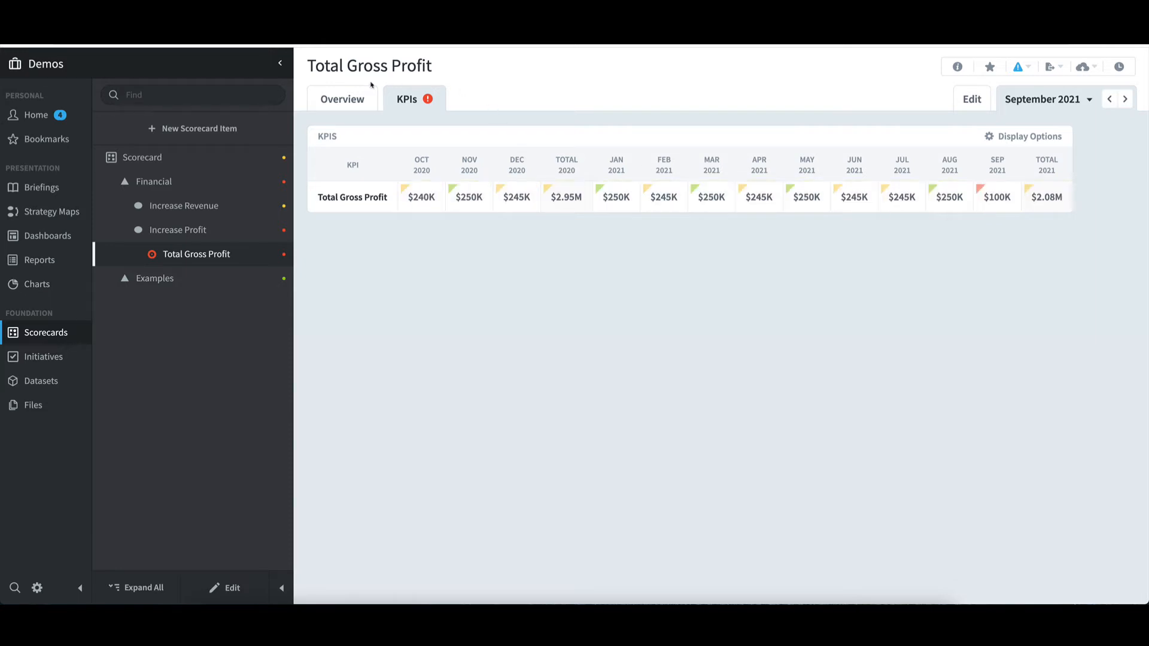
click(341, 99)
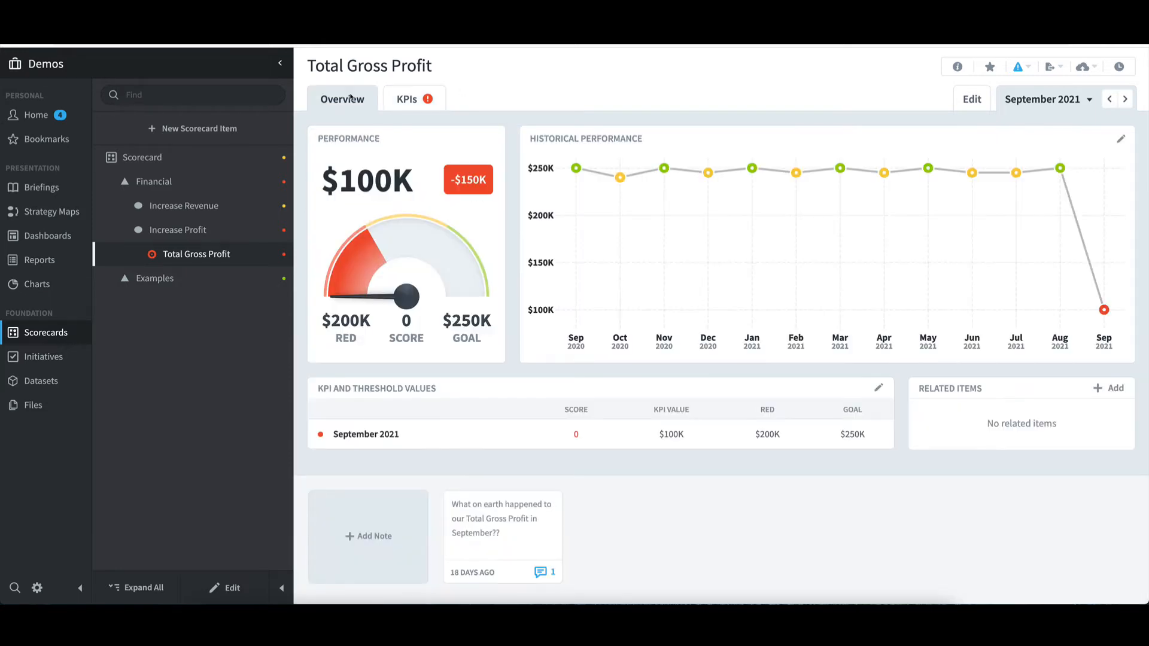
mouse_move(621, 495)
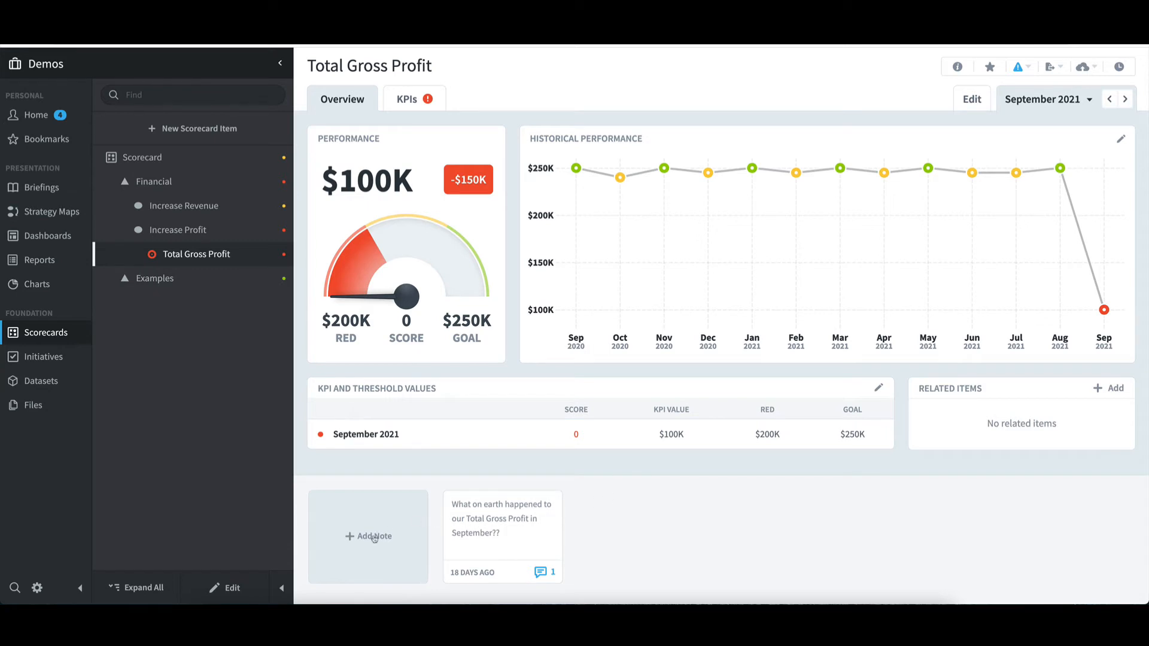
Step: Start a September 2021 note on Total Gross Profit, attempt saving it empty, then cancel it
click(369, 536)
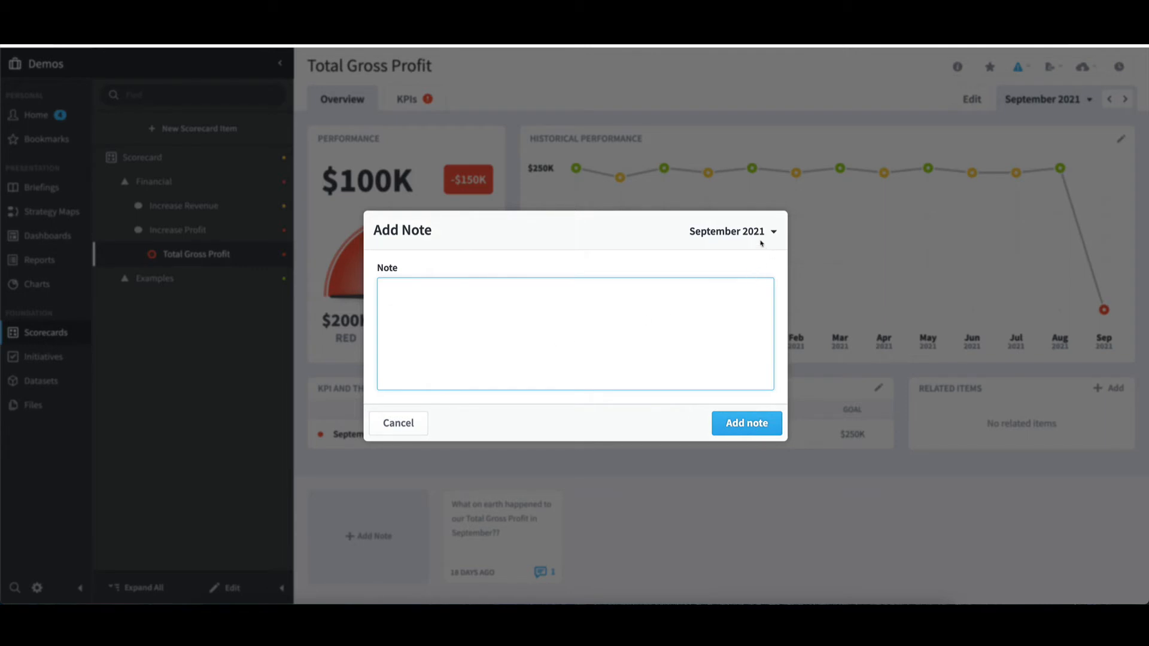
click(745, 422)
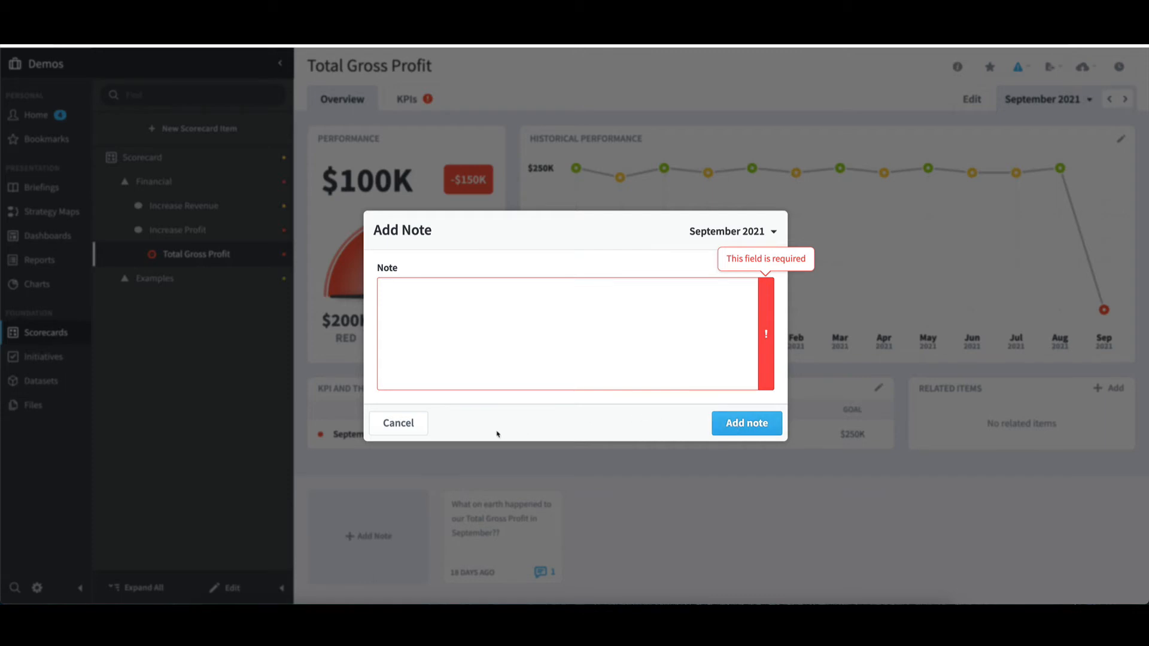
click(397, 423)
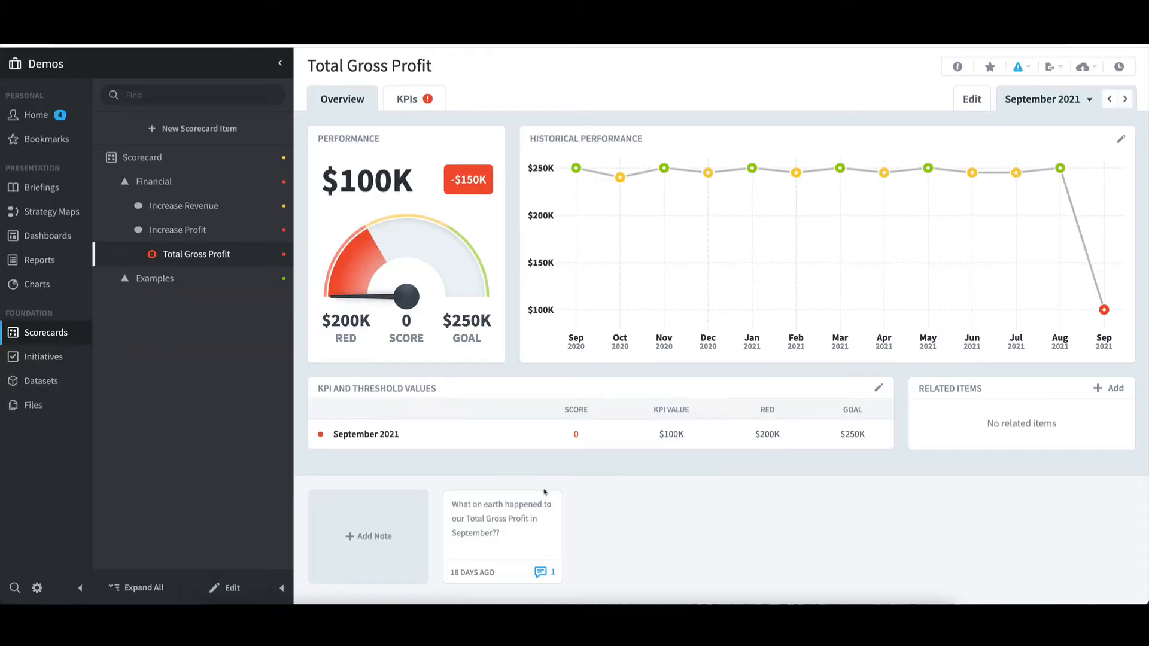
mouse_move(605, 523)
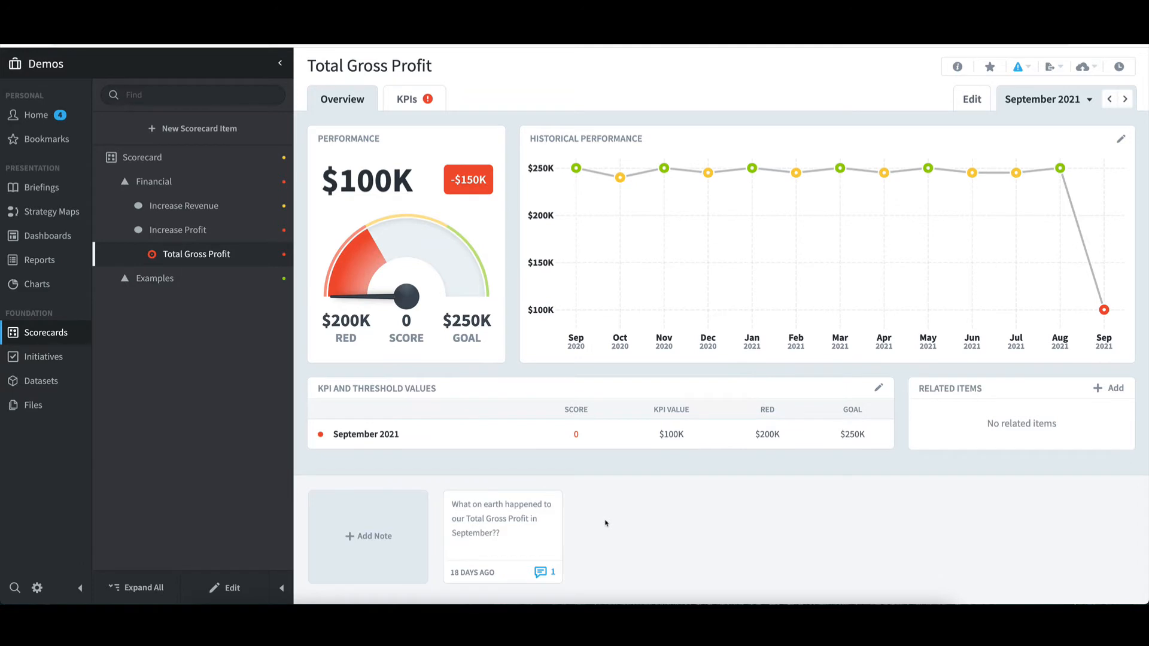
mouse_move(579, 520)
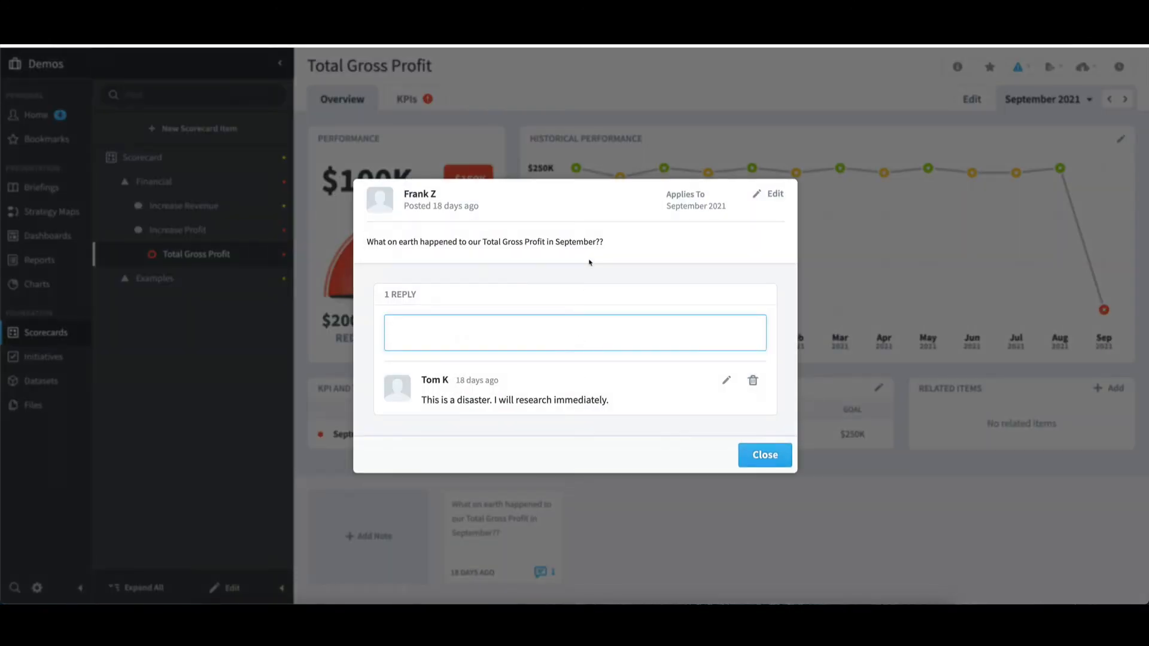
mouse_move(599, 328)
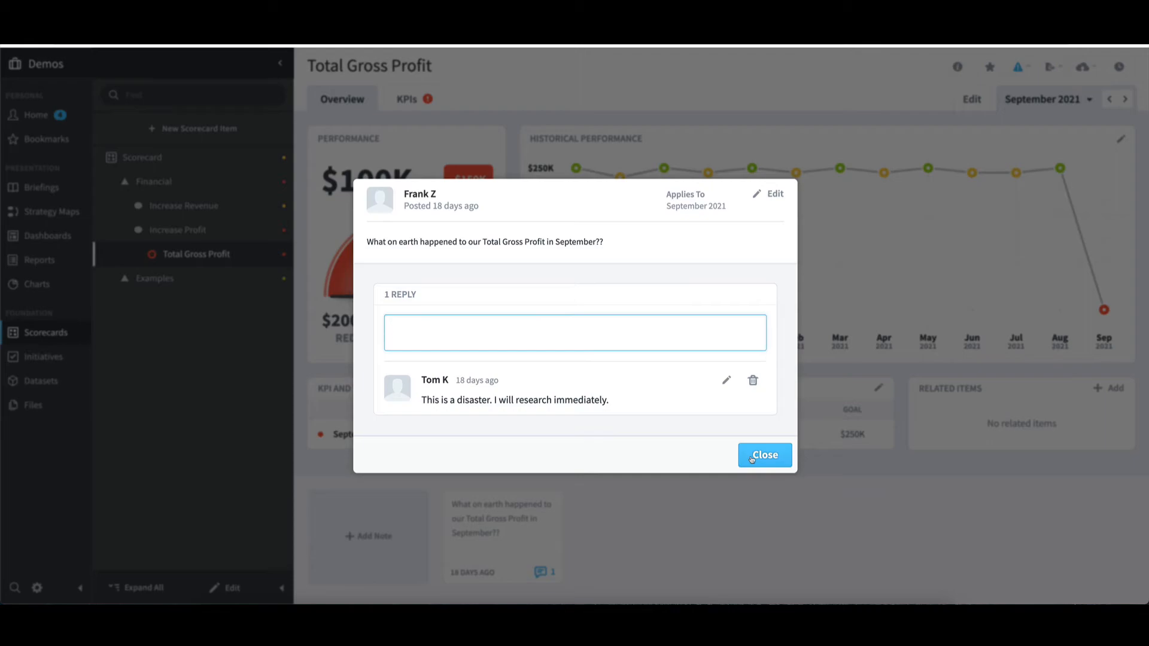
click(764, 455)
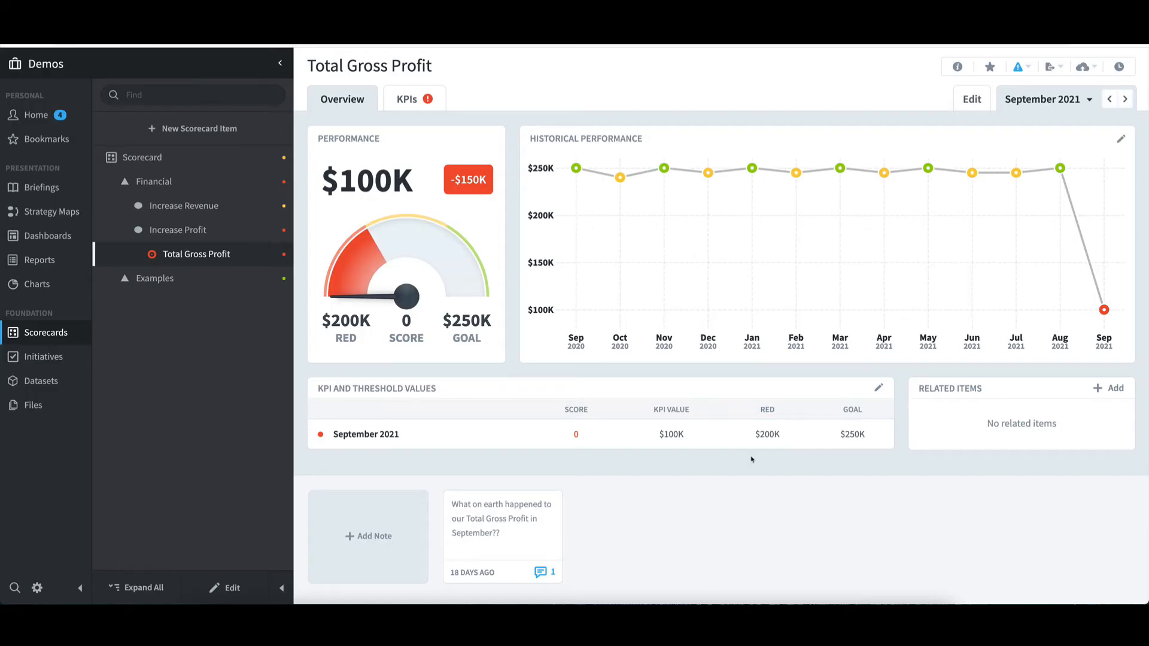
mouse_move(1016, 225)
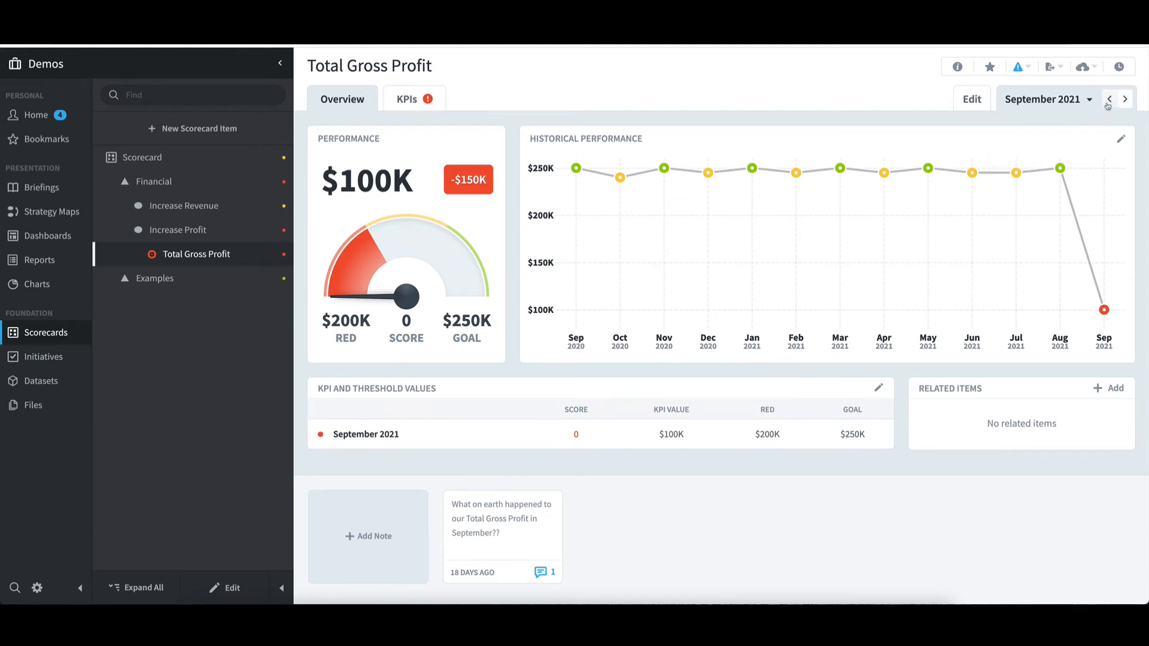
click(1108, 99)
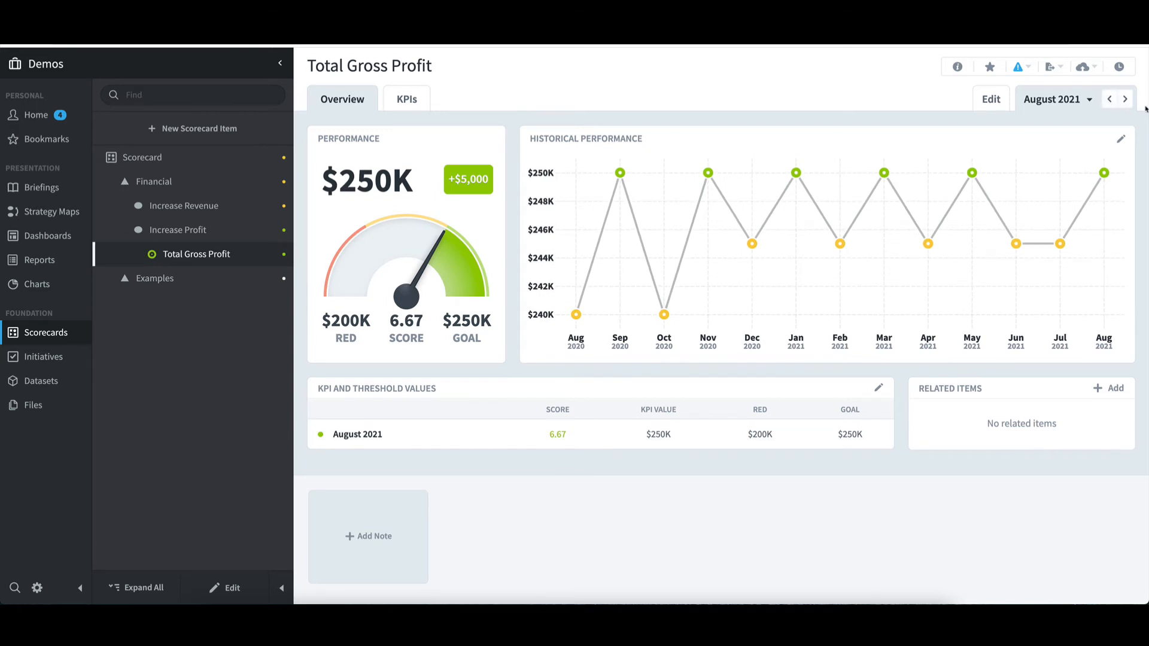
click(1108, 99)
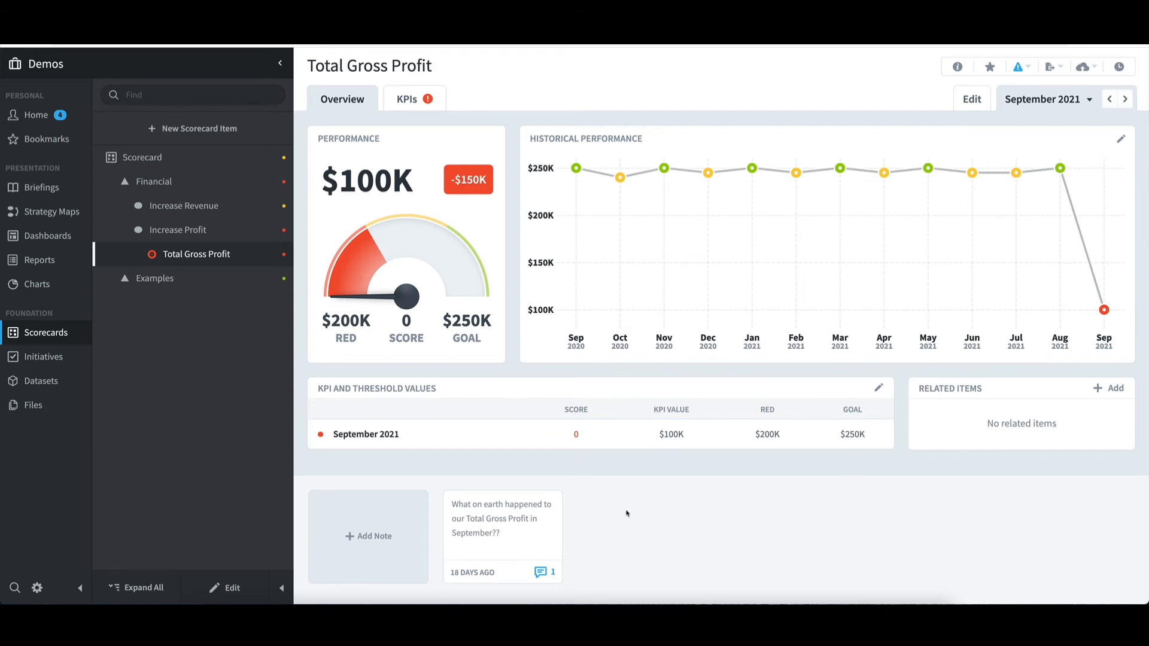
mouse_move(191, 290)
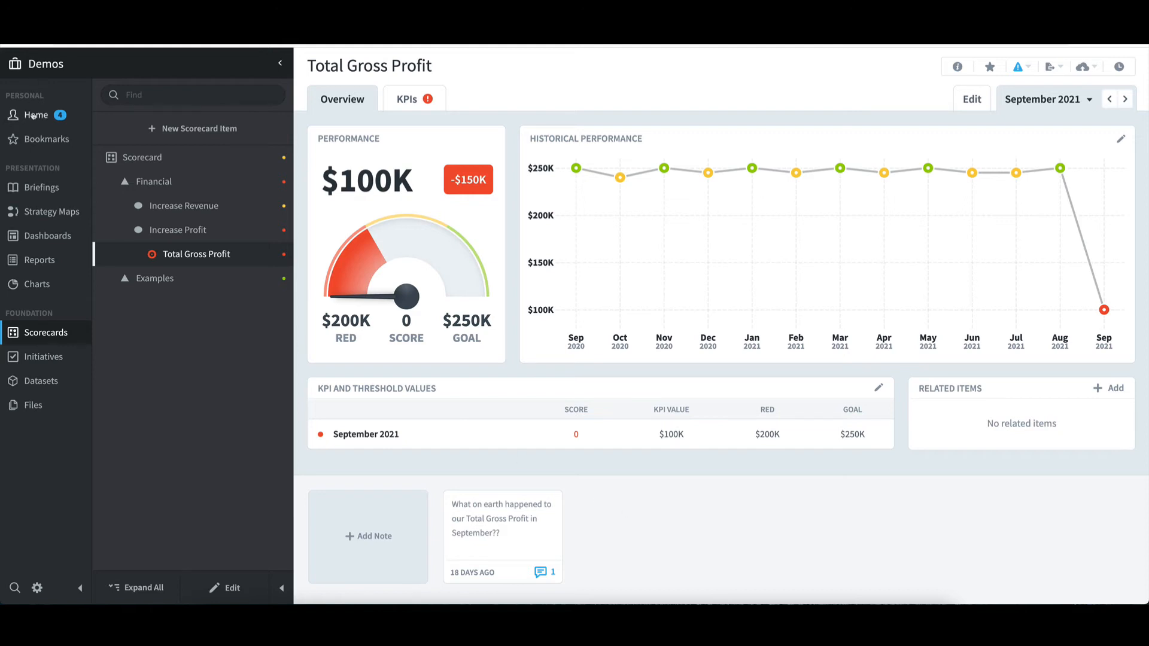
click(35, 115)
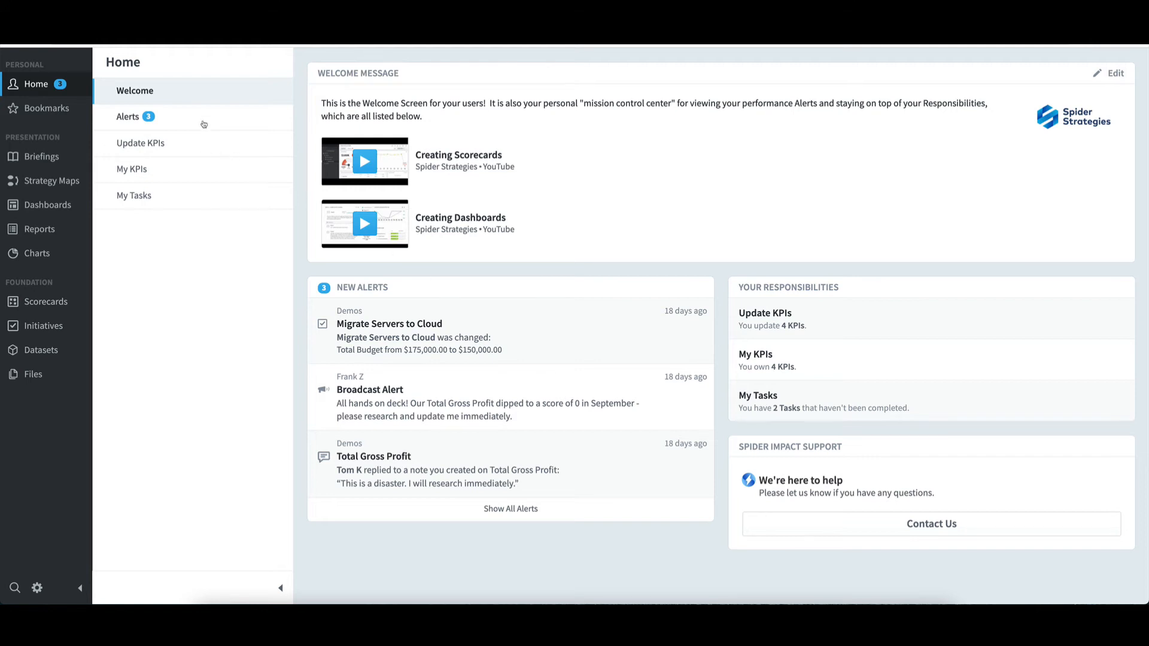
Step: Open the Alerts inbox and mark the Total Gross Profit history alert as unread
click(128, 116)
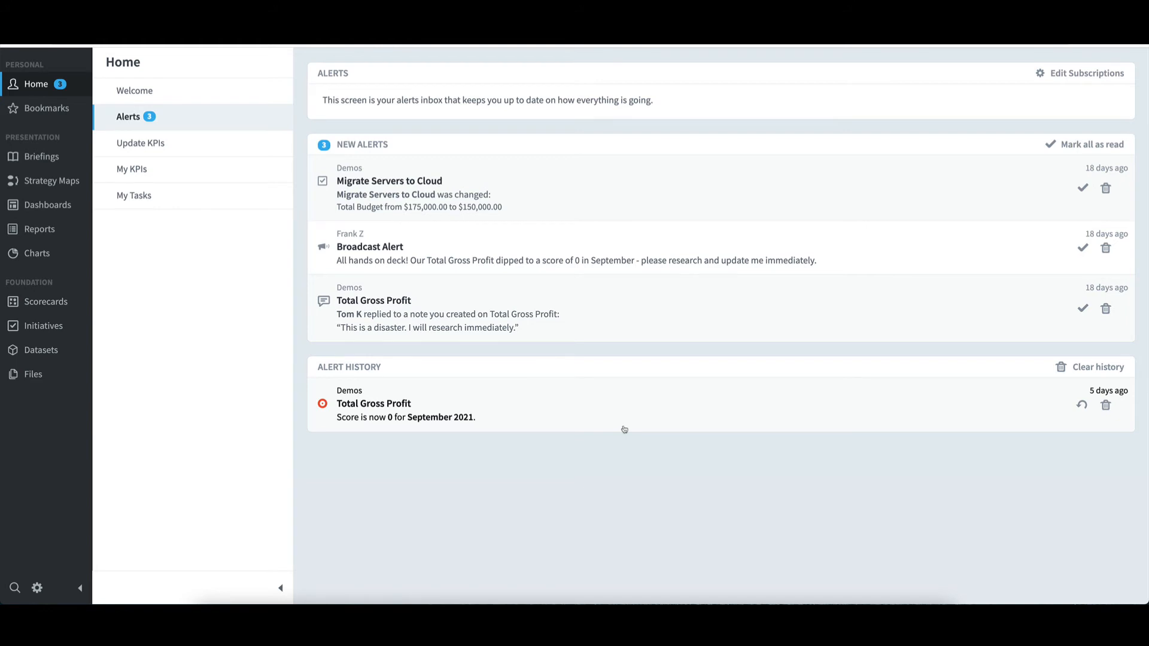
mouse_move(1106, 406)
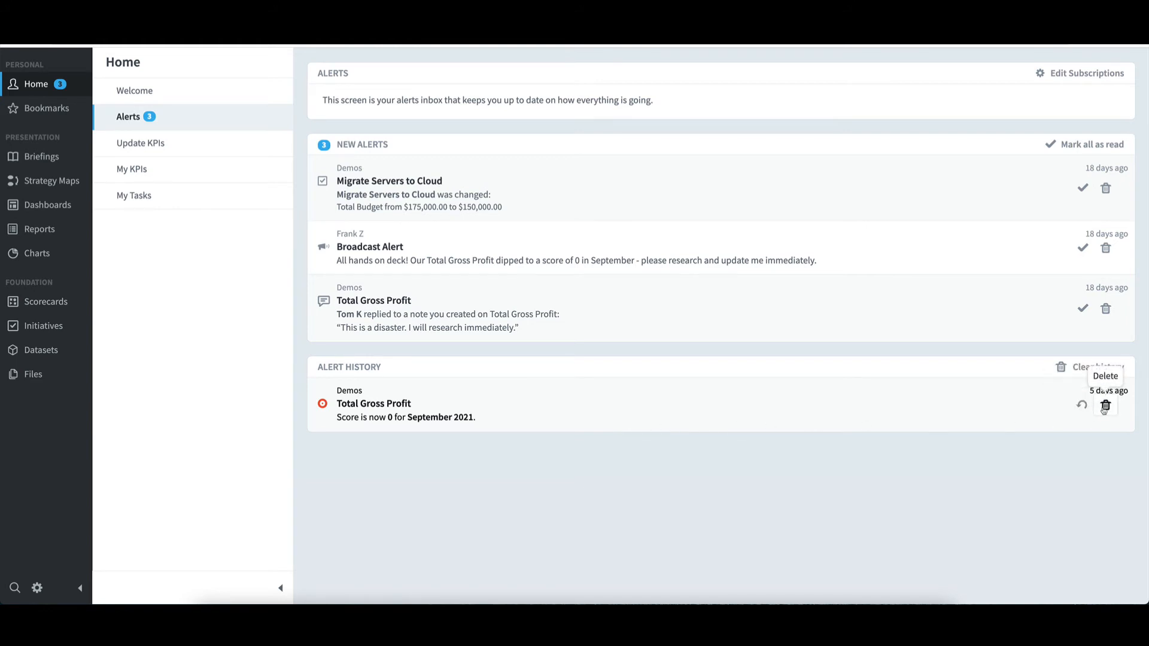
mouse_move(1081, 406)
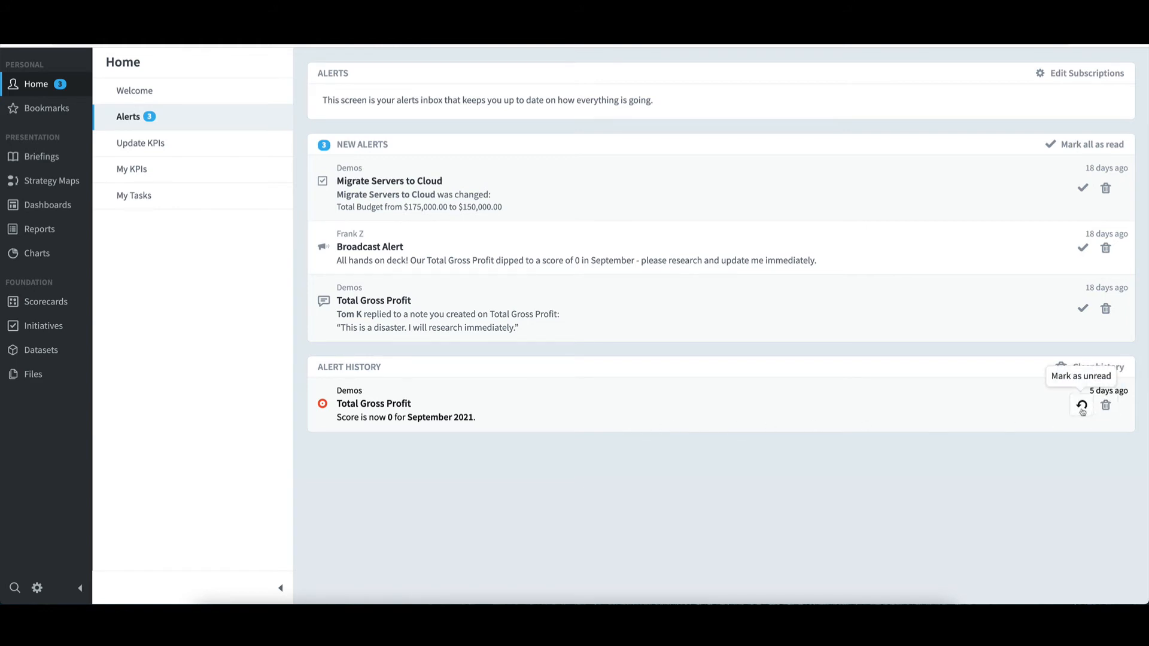
click(1082, 405)
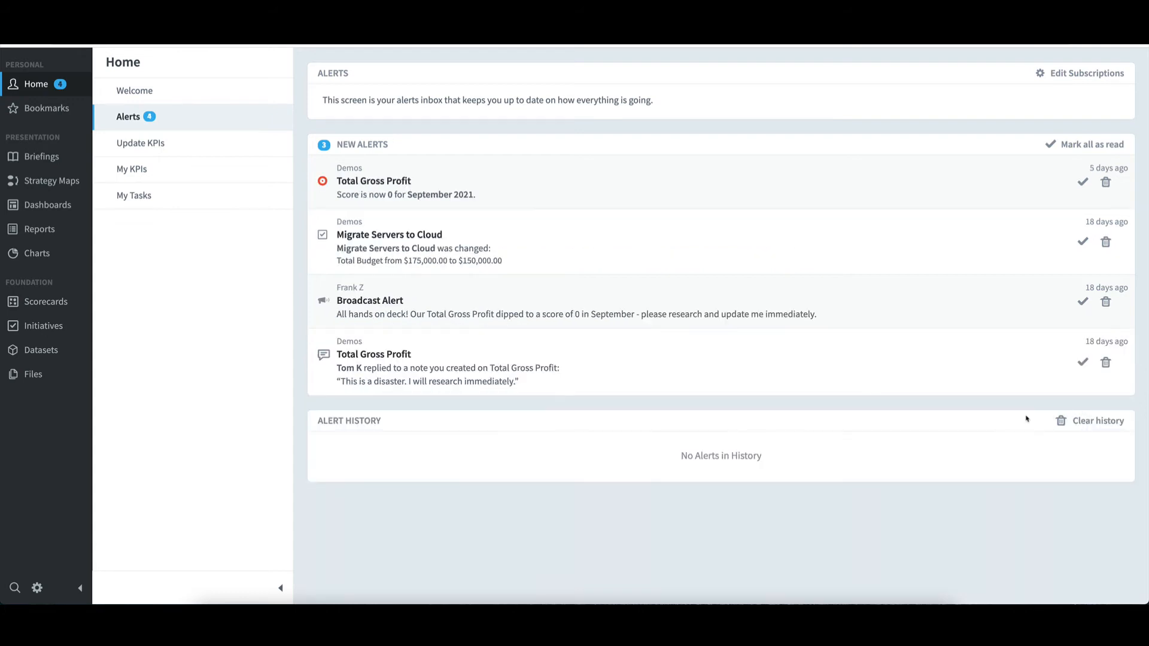
mouse_move(891, 456)
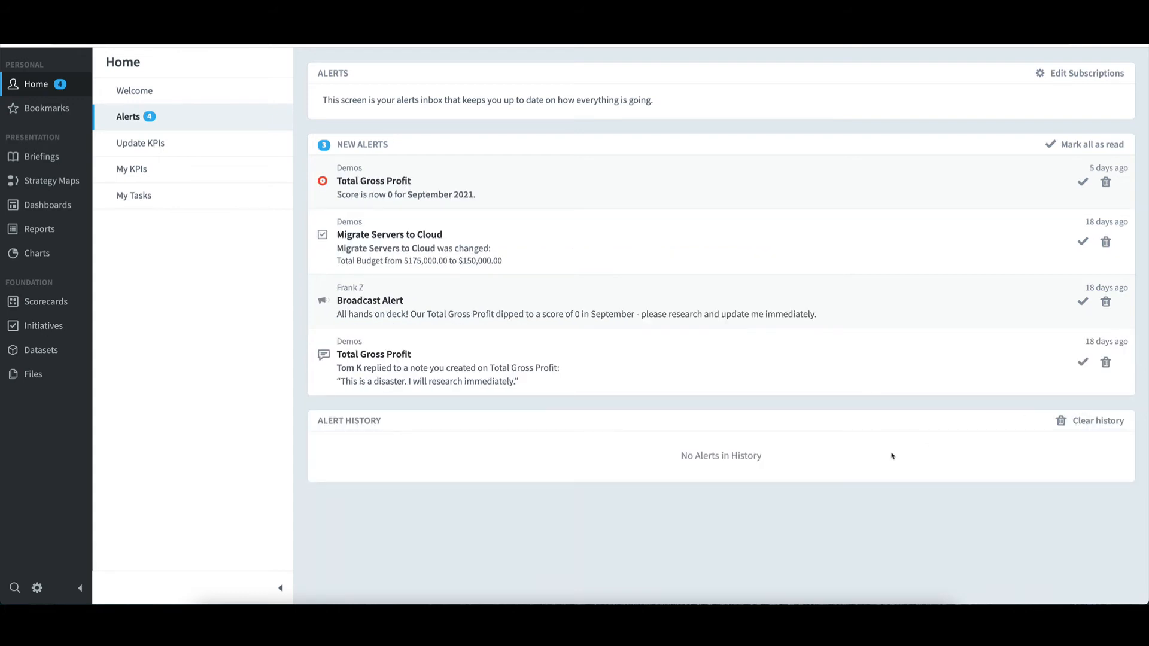
mouse_move(662, 180)
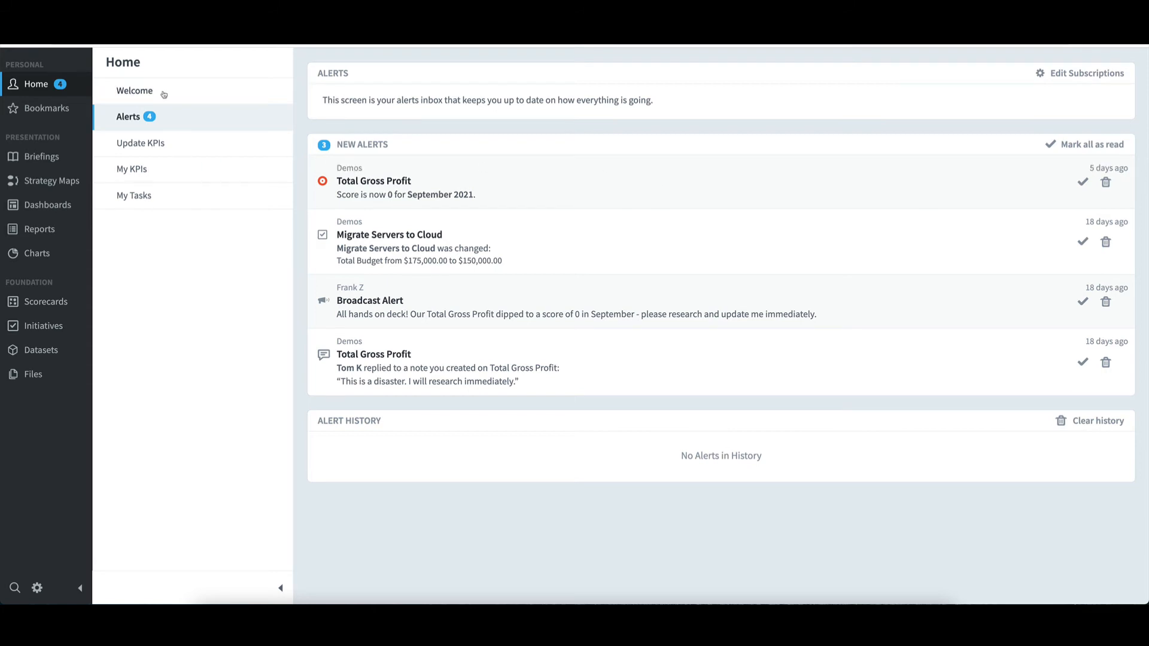
Step: Return to the Home welcome screen, now listing four new alerts
click(134, 90)
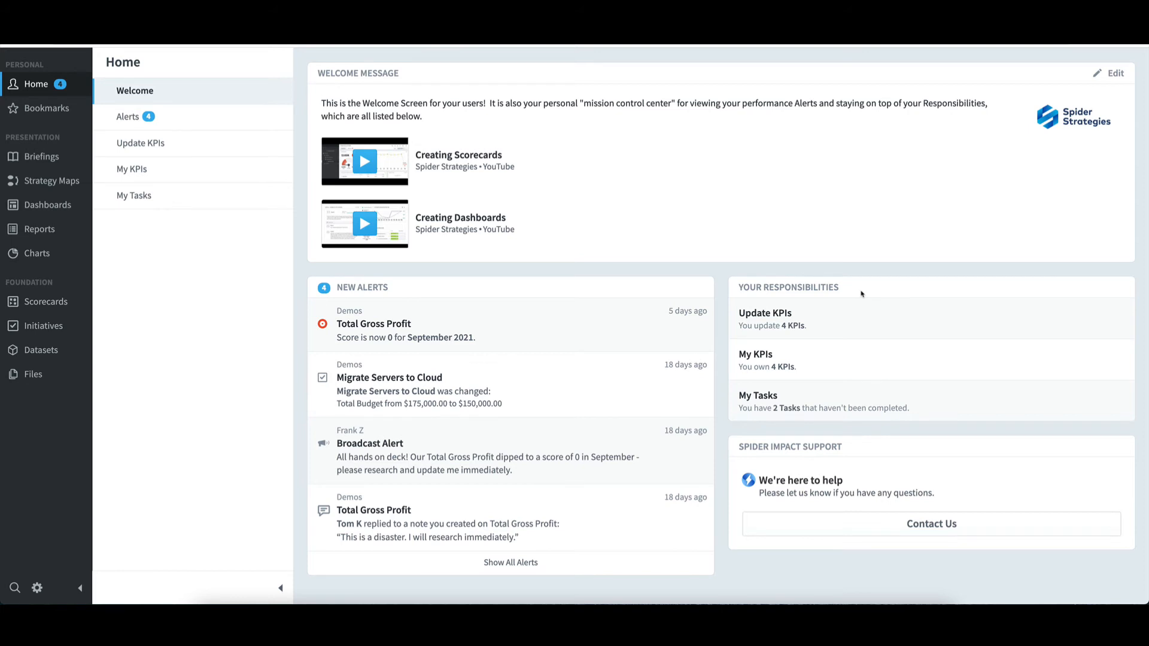
mouse_move(950, 397)
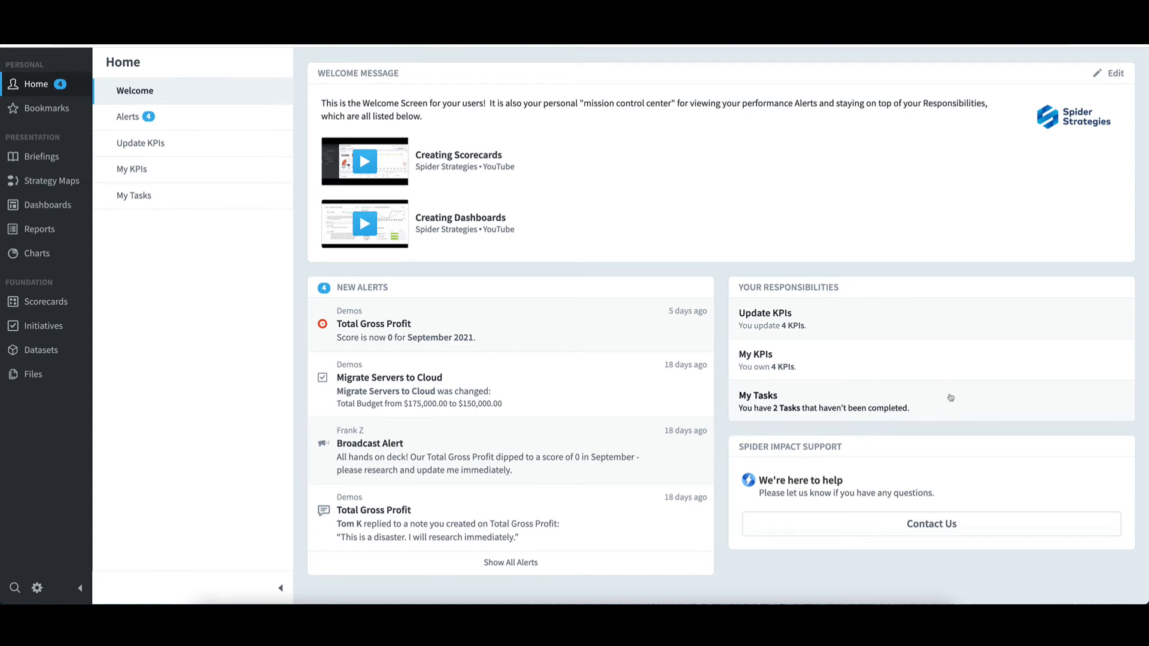
mouse_move(955, 372)
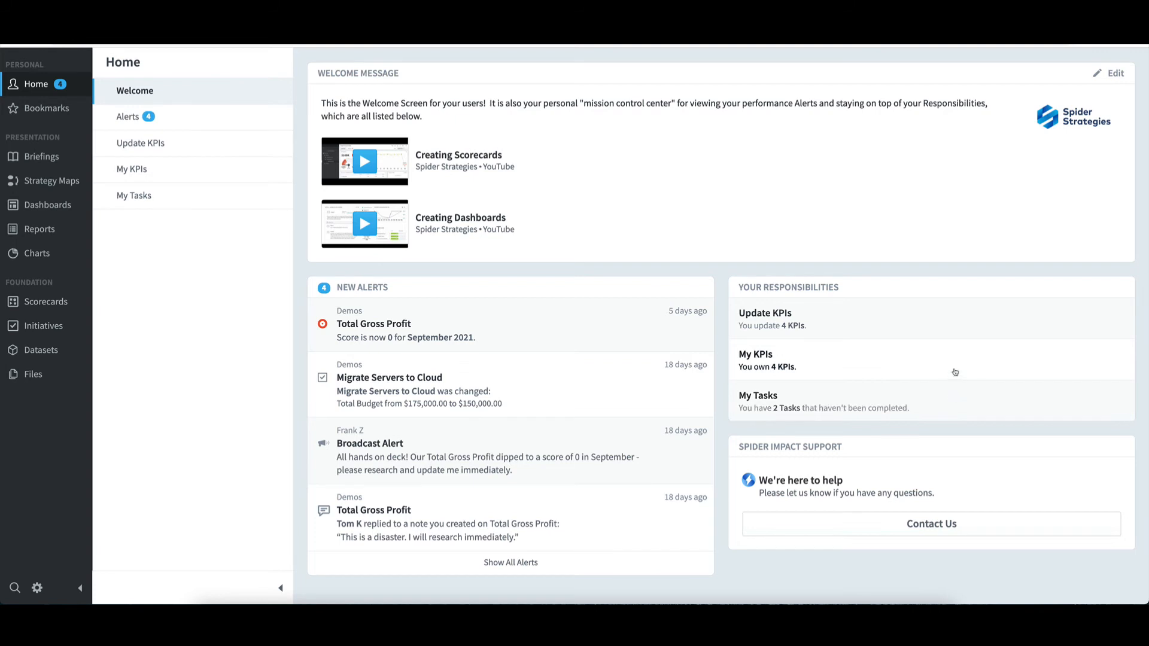
Step: View My KPIs, filter to the two red KPIs, clear the filter, and open Total Gross Profit
click(131, 169)
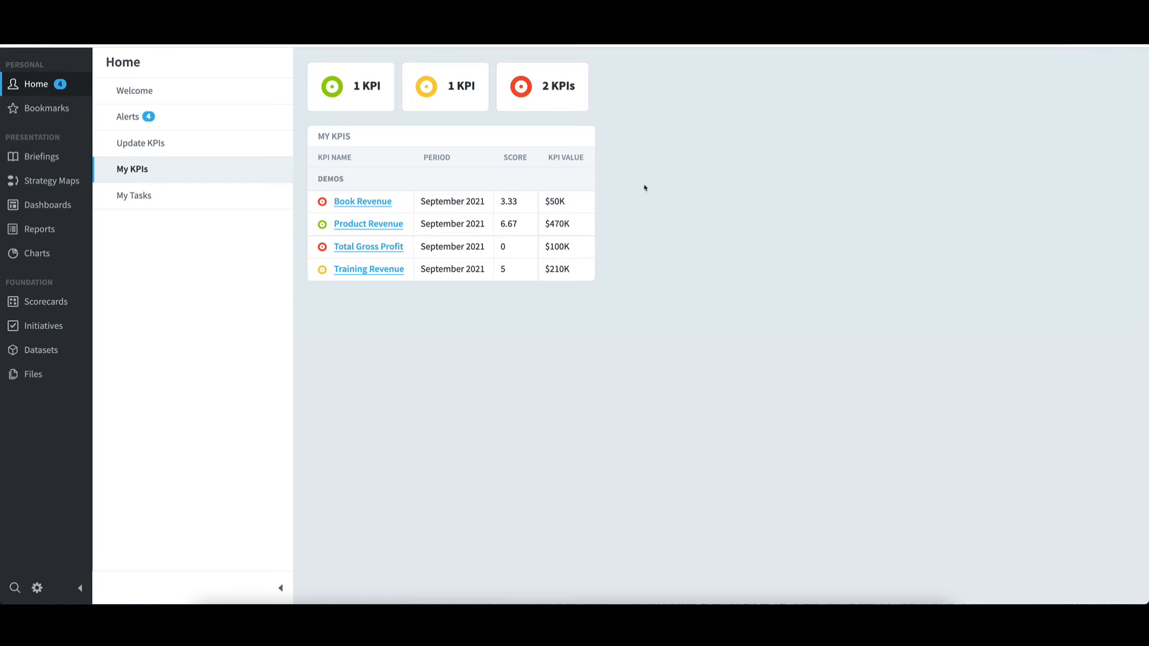
mouse_move(538, 87)
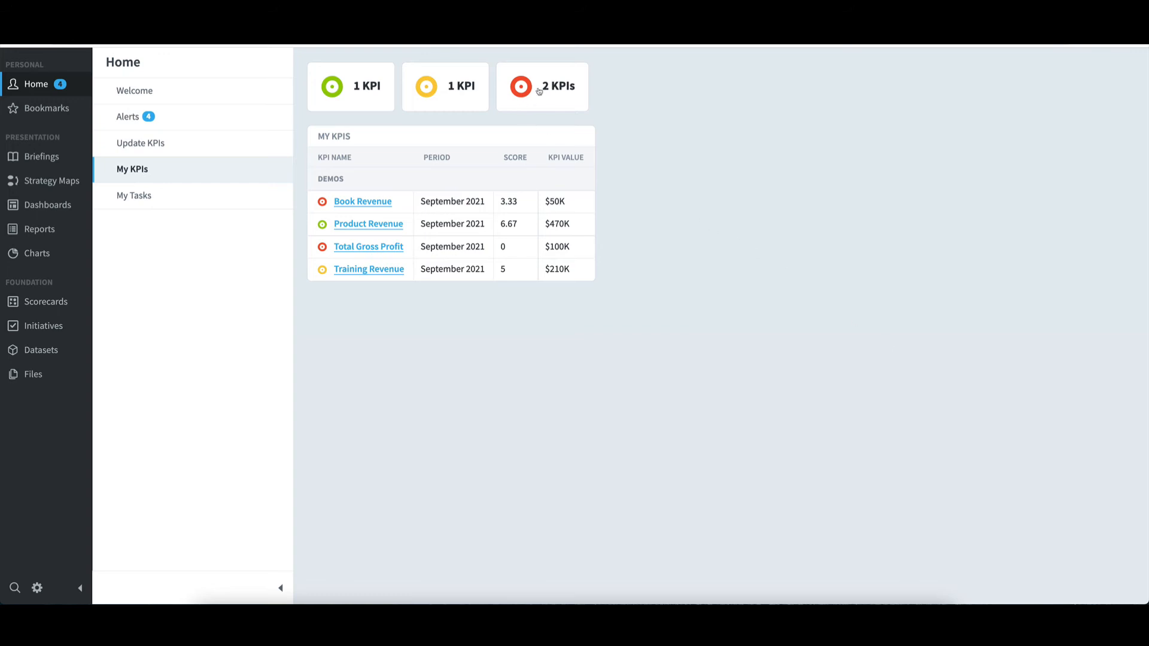
click(542, 86)
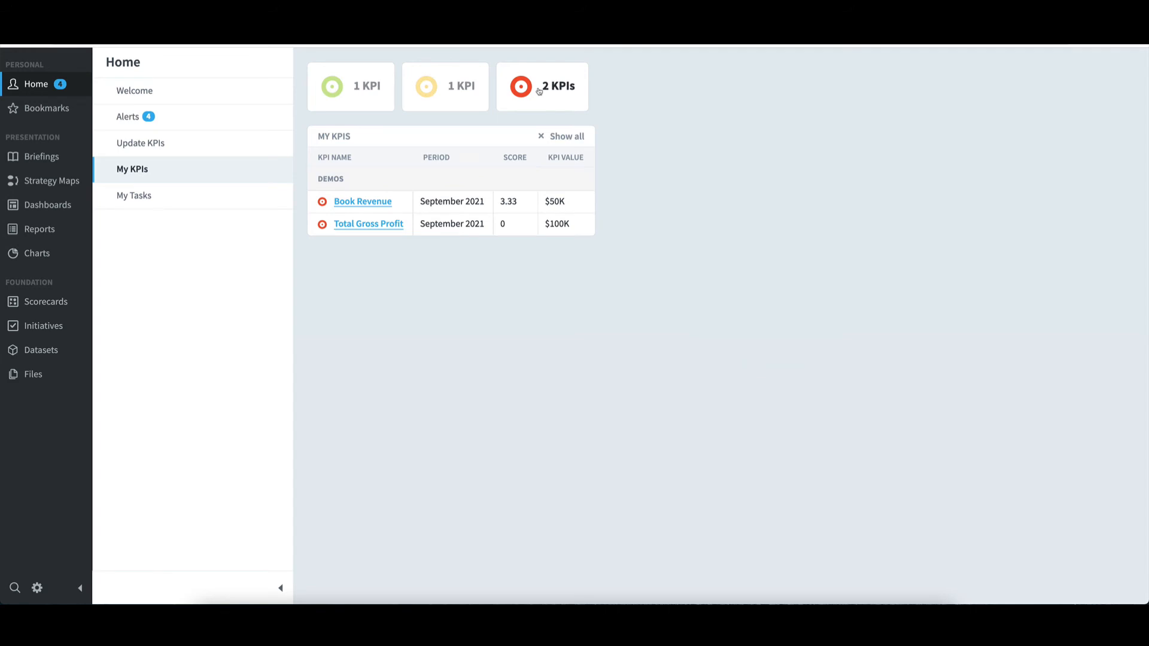
click(566, 137)
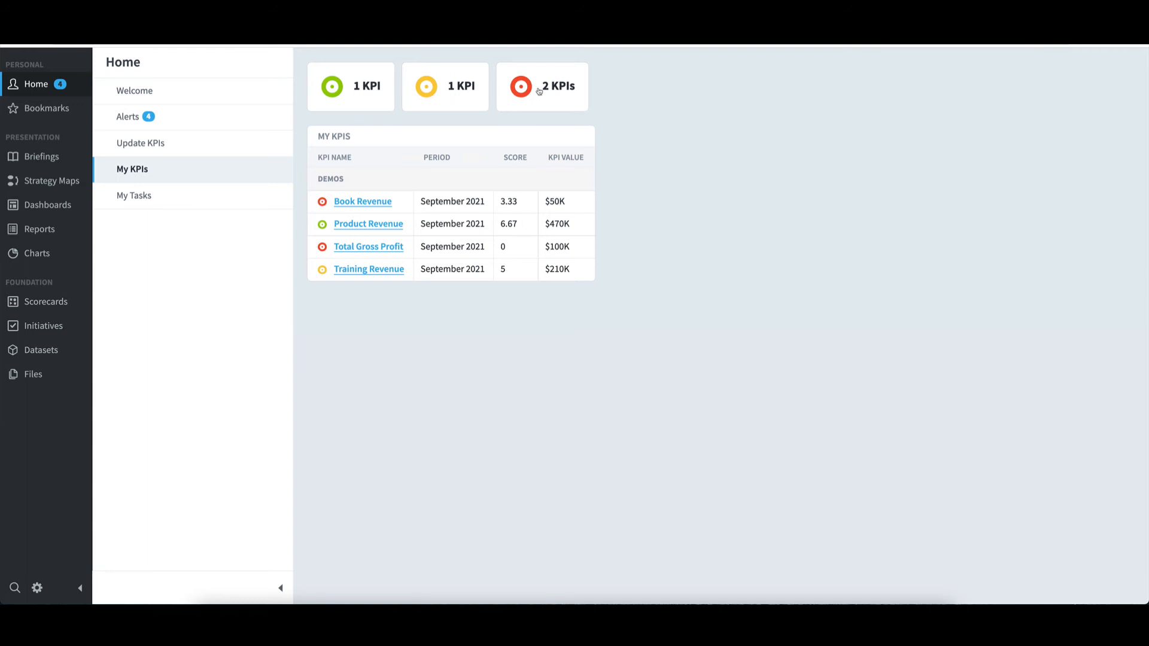
mouse_move(368, 247)
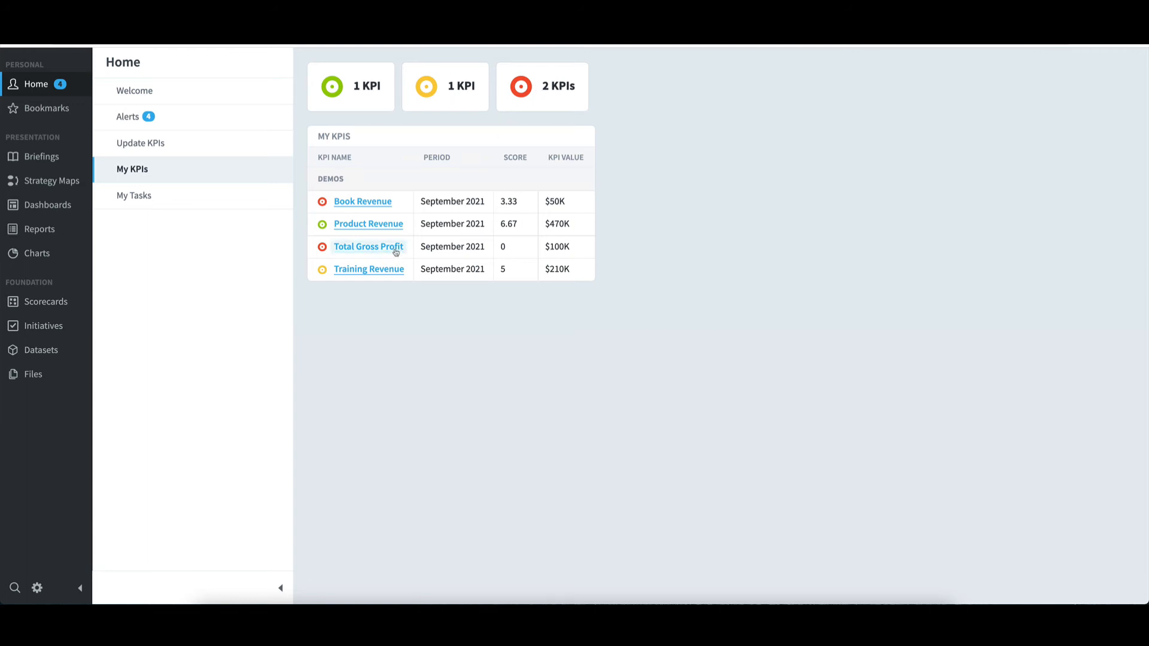
click(368, 247)
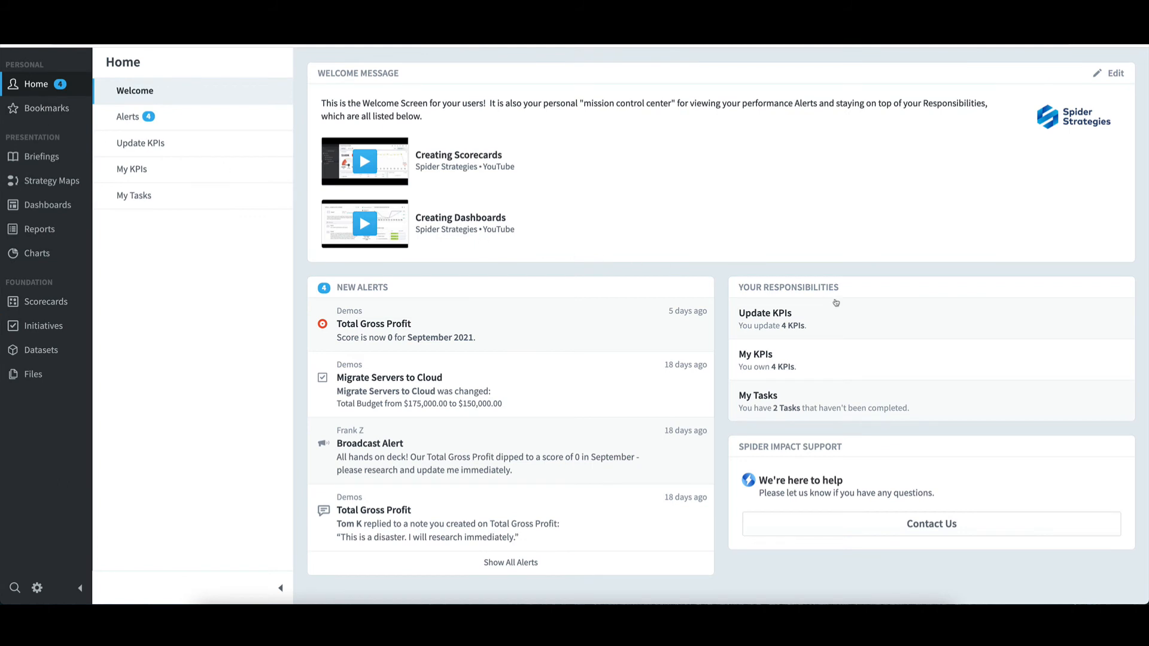
mouse_move(825, 312)
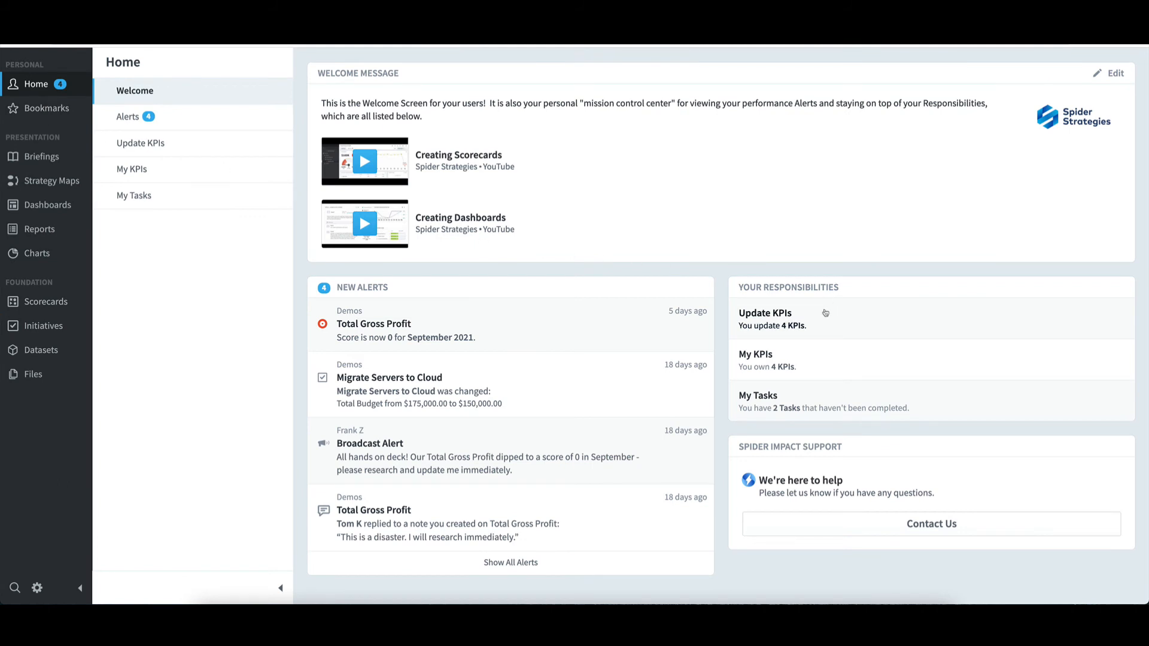
mouse_move(791, 317)
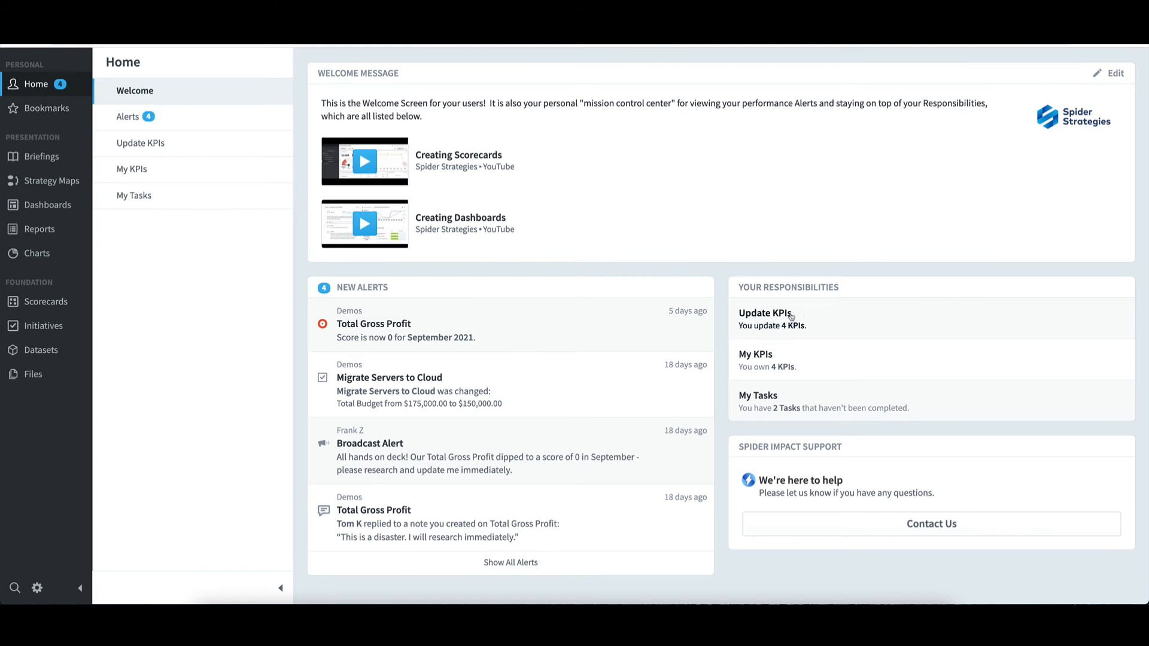
Step: In Update KPIs, move to October 2021 and enter 10 as Product Revenue's KPI value
click(764, 312)
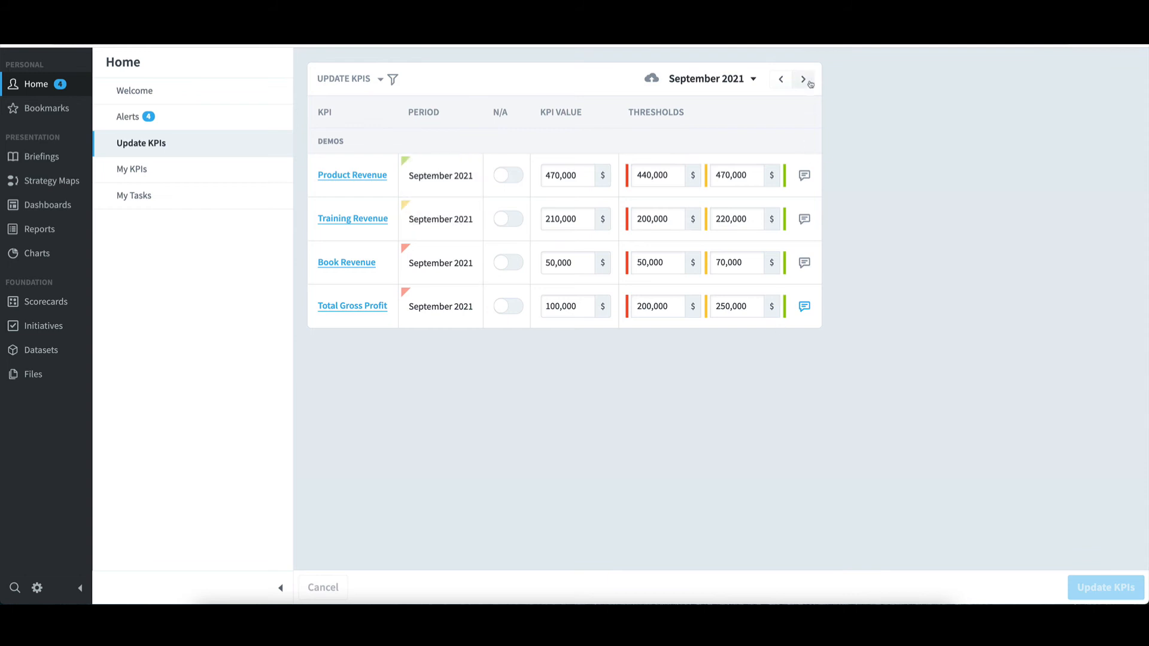
click(803, 79)
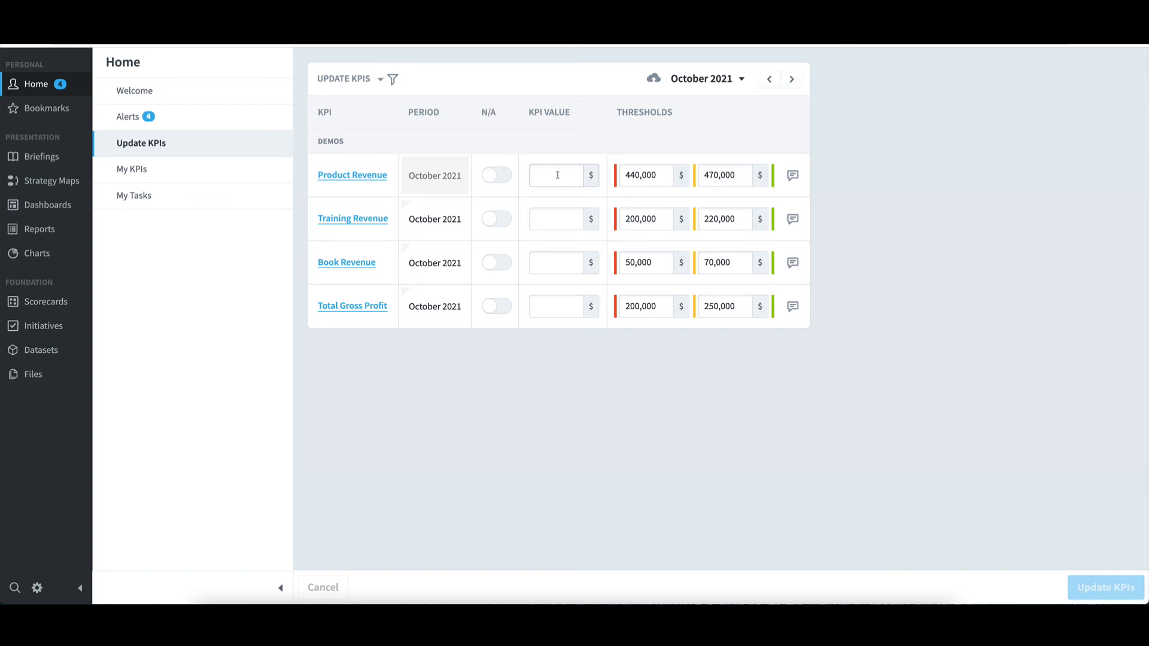
click(556, 175)
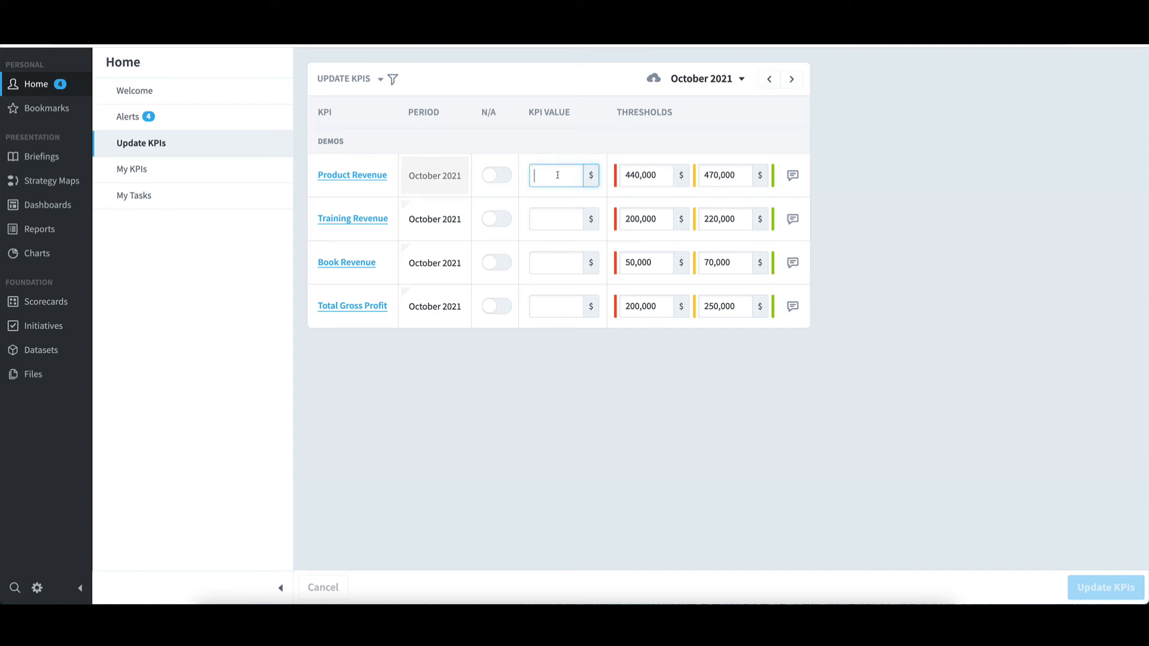
text(10)
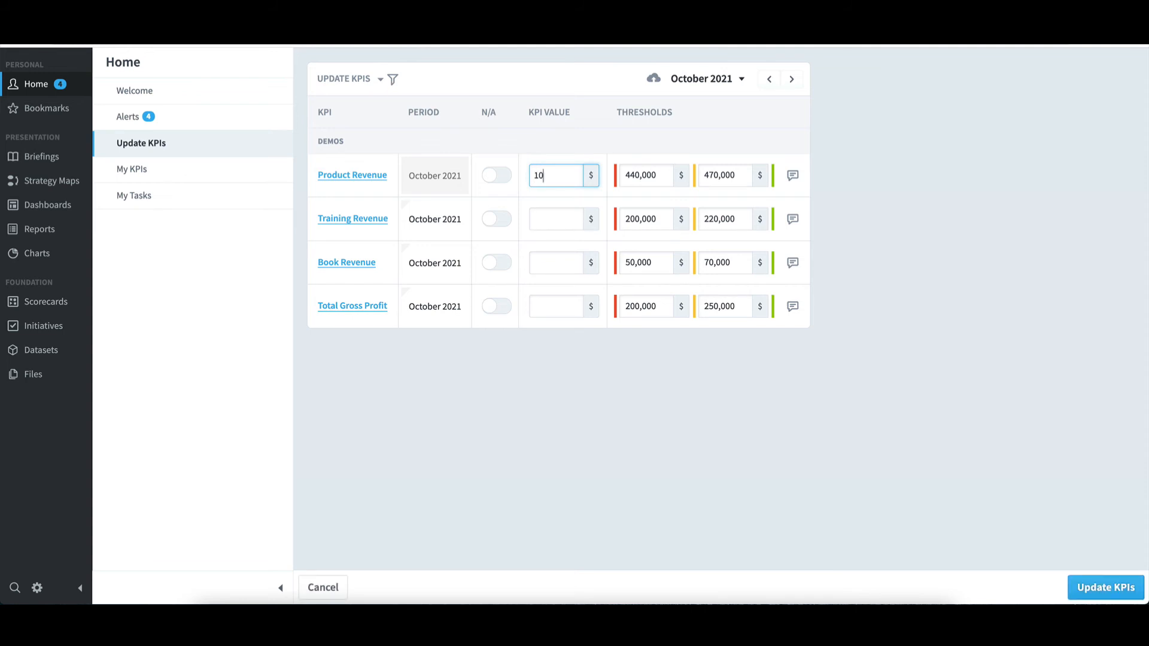
mouse_move(792, 175)
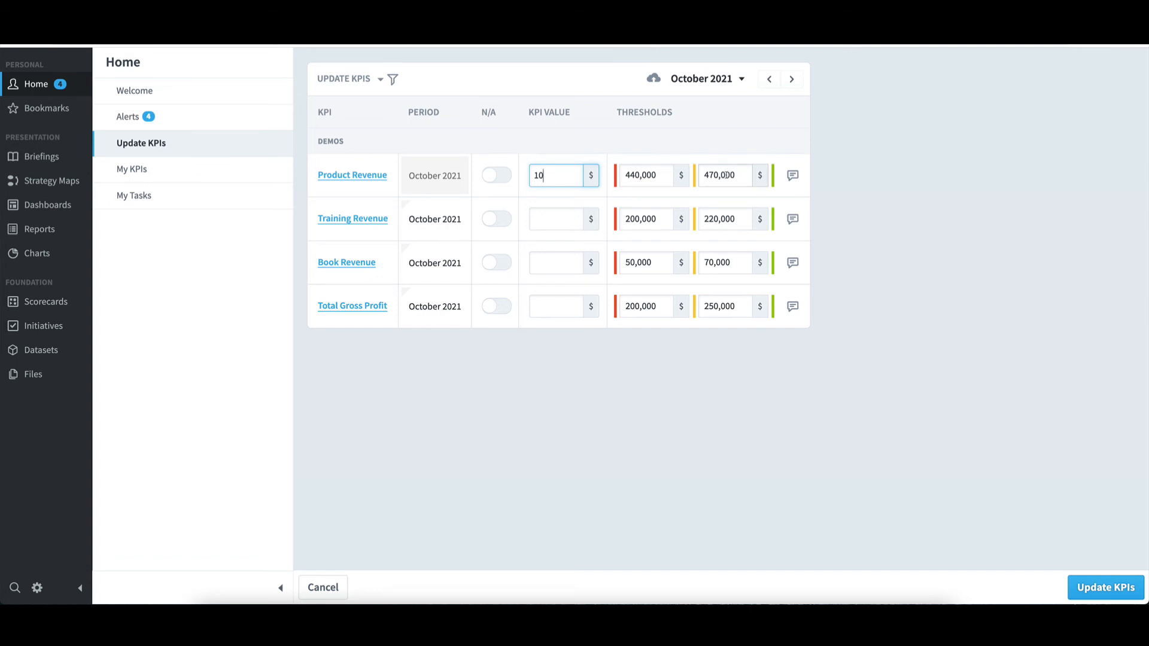
click(723, 175)
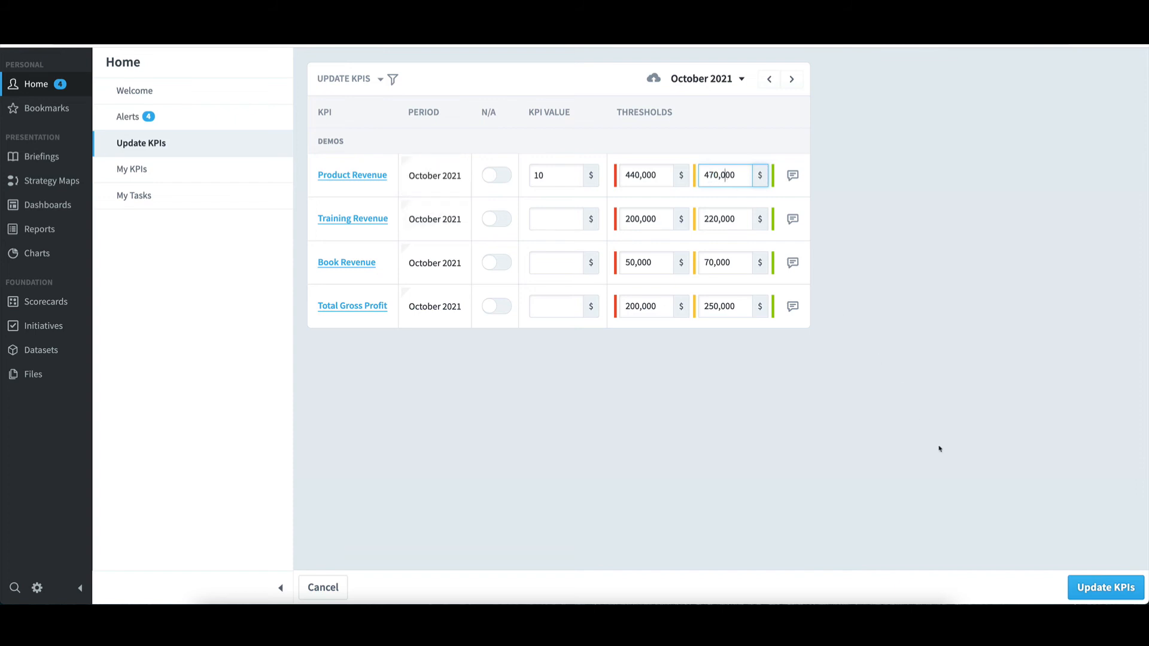
mouse_move(1042, 576)
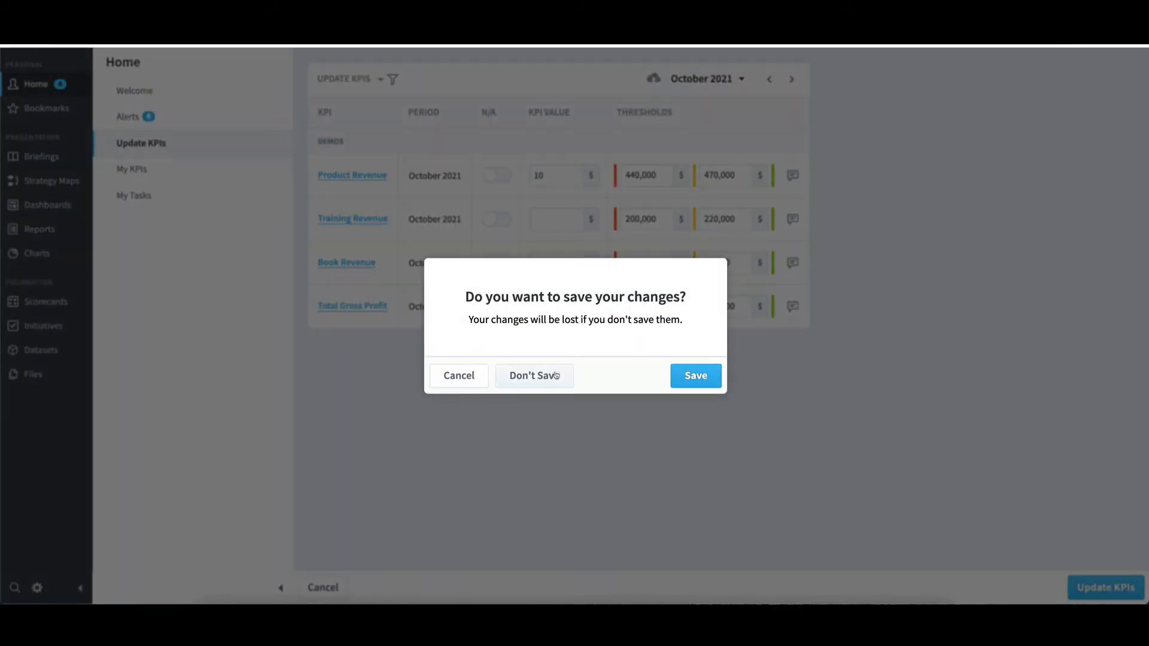
Step: Discard the unsaved October KPI value and return to the Home welcome page
click(534, 375)
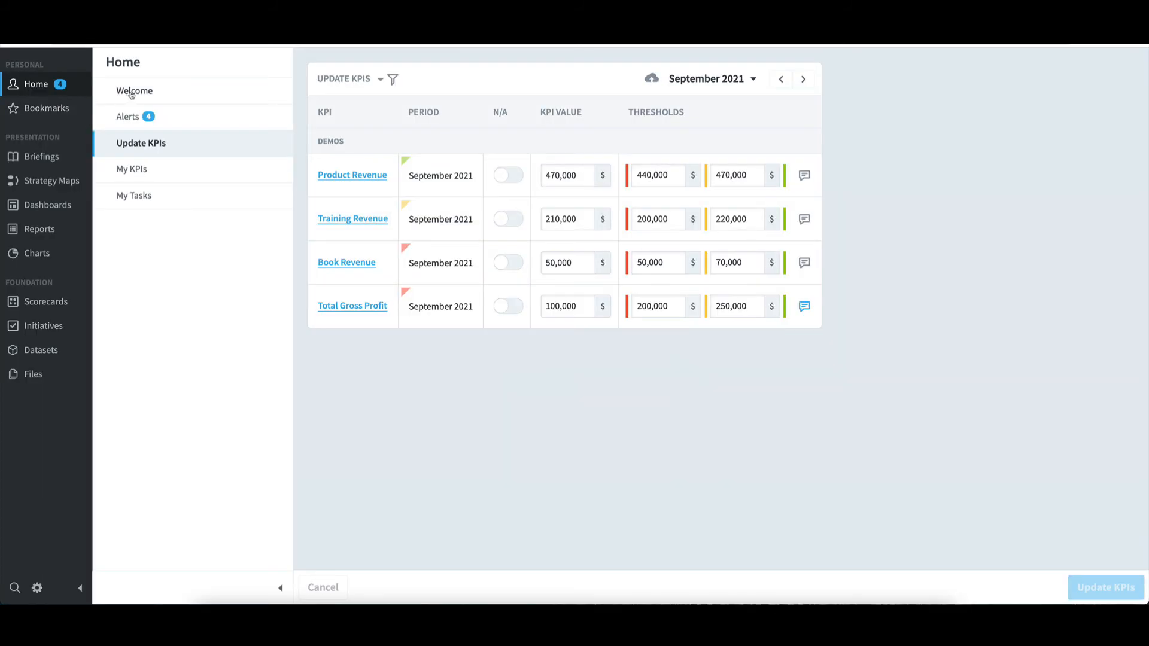
click(133, 90)
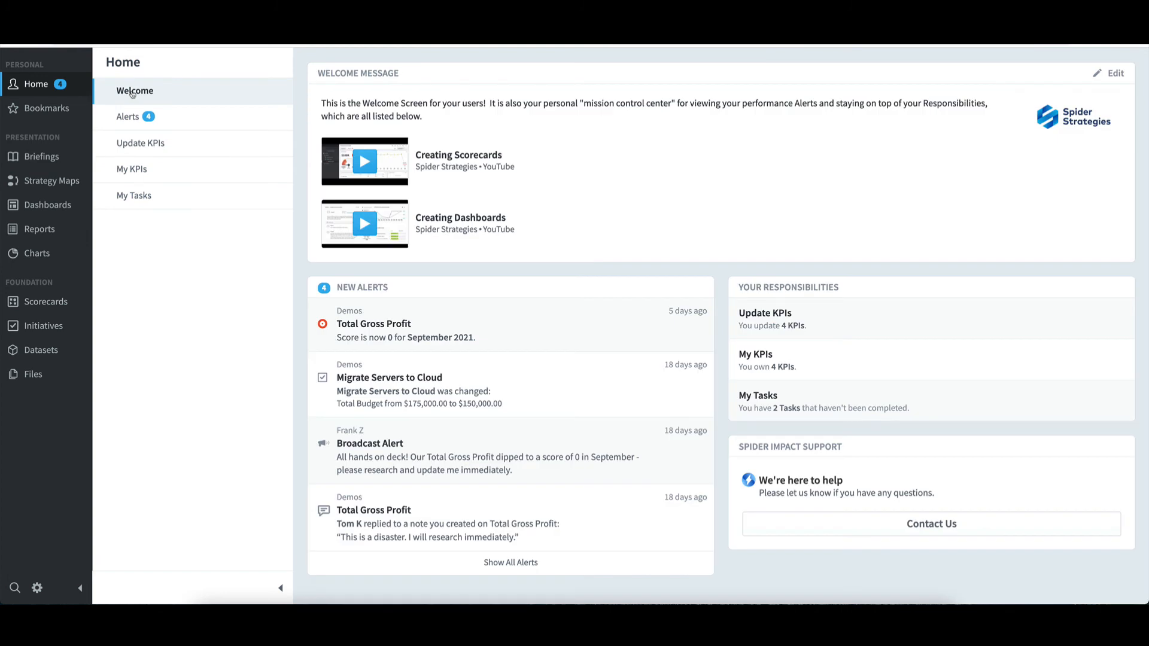
mouse_move(828, 377)
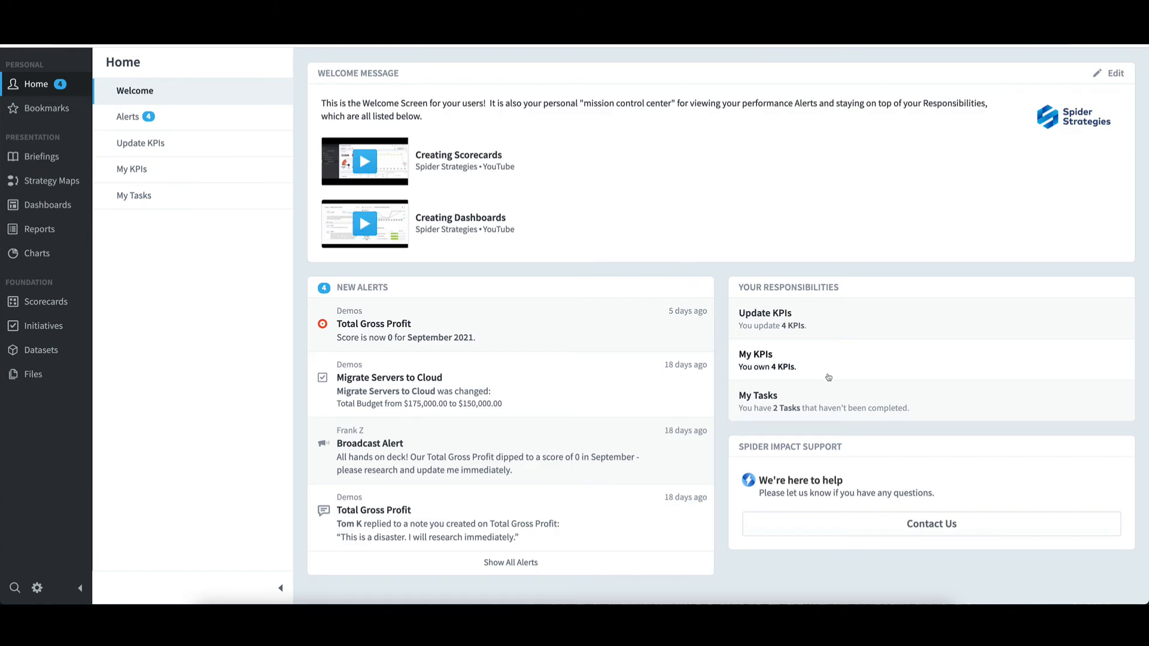
Step: View My Tasks listing Build a SEO Capability and Migrate Servers to Cloud
click(134, 195)
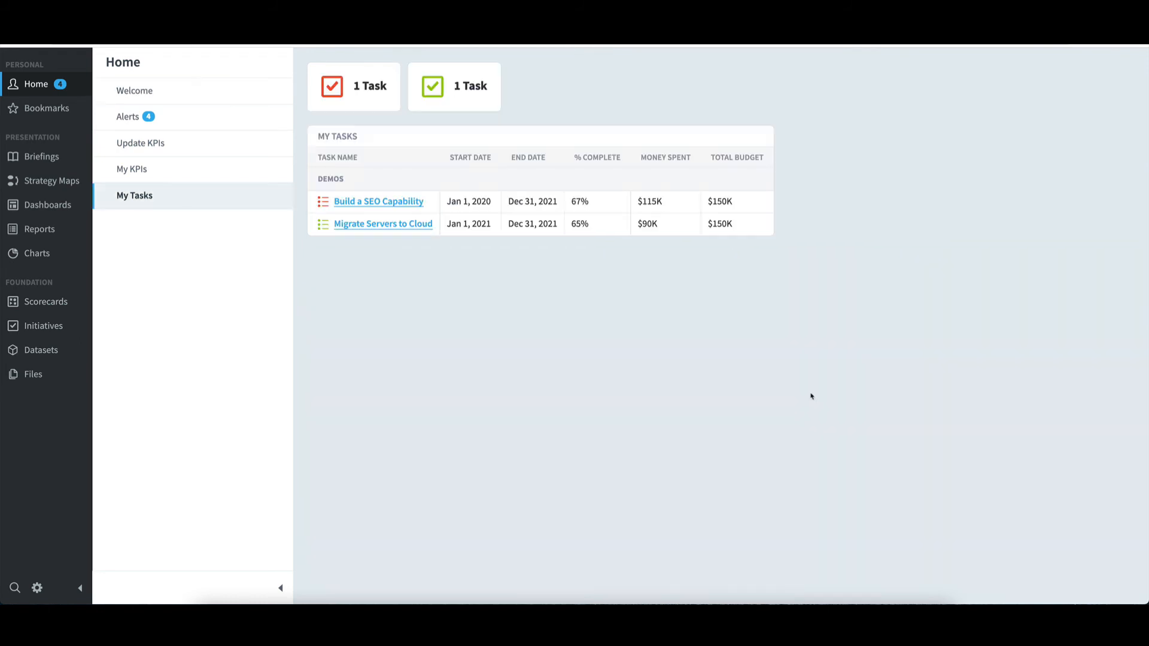
mouse_move(792, 380)
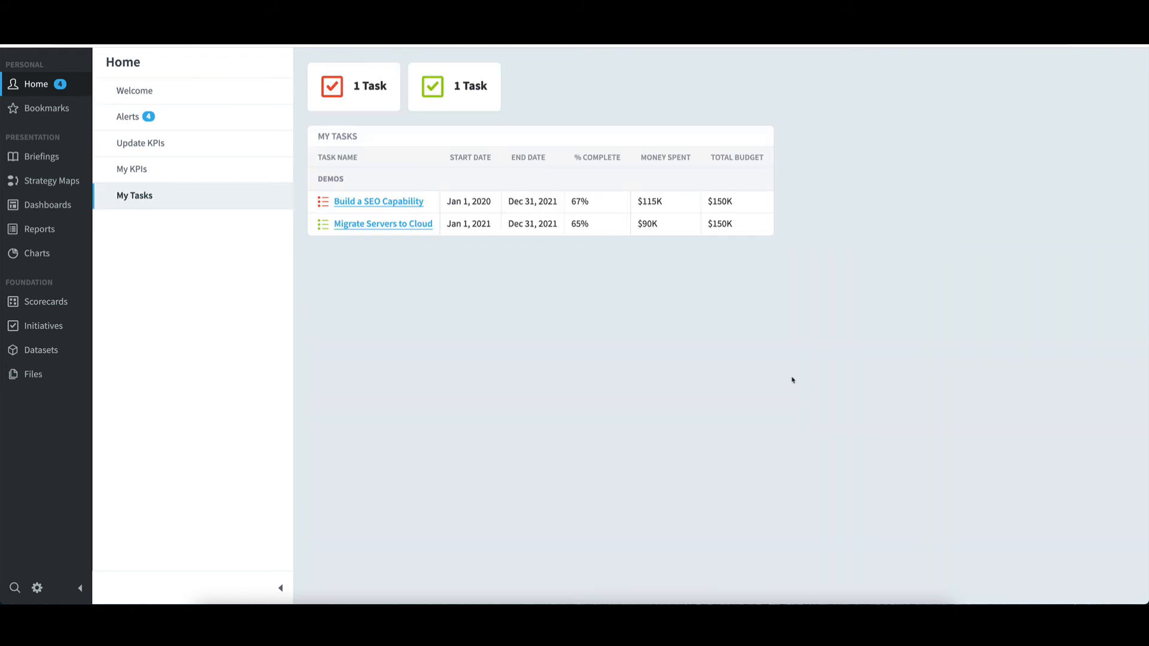
mouse_move(785, 377)
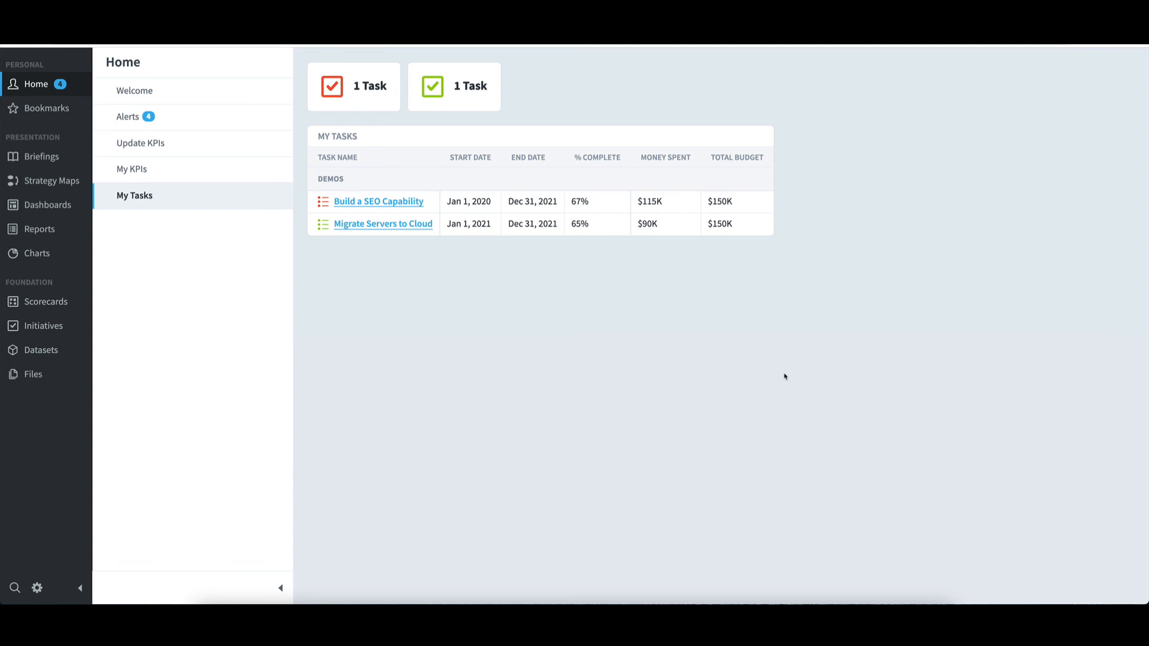
mouse_move(742, 358)
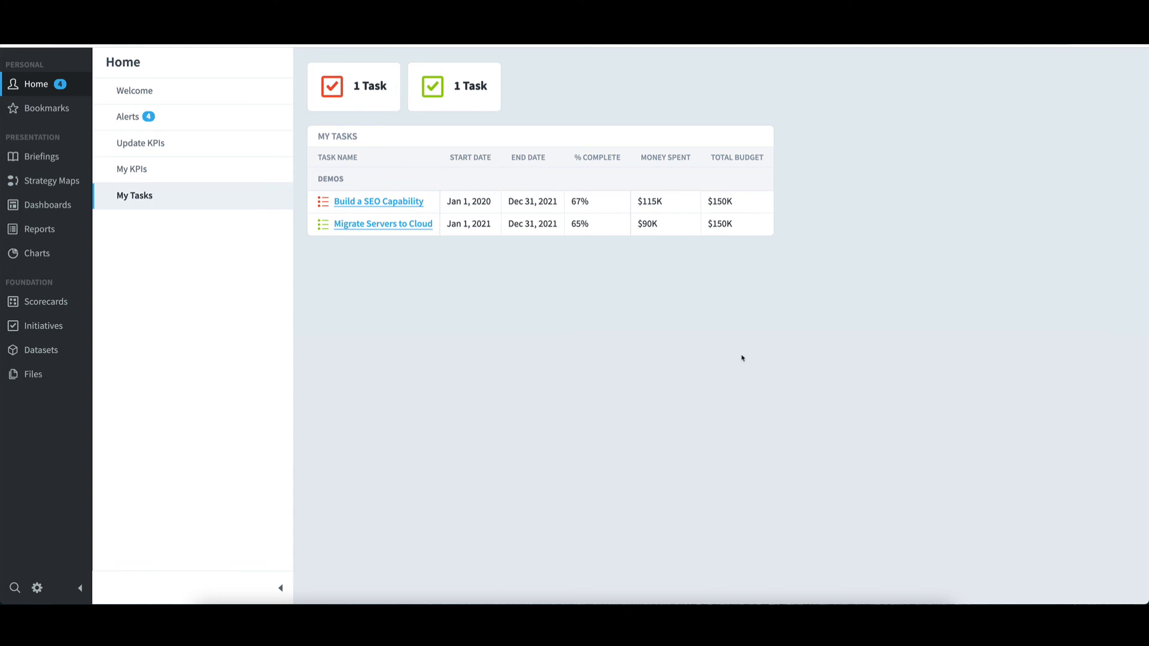
mouse_move(732, 358)
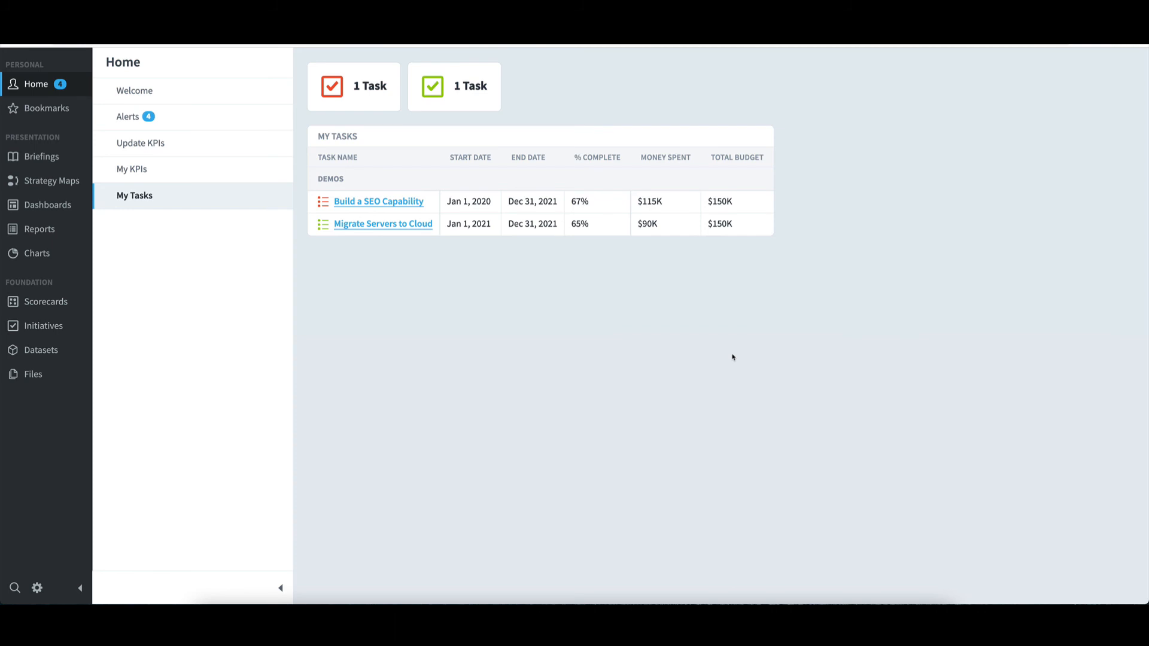
mouse_move(373, 135)
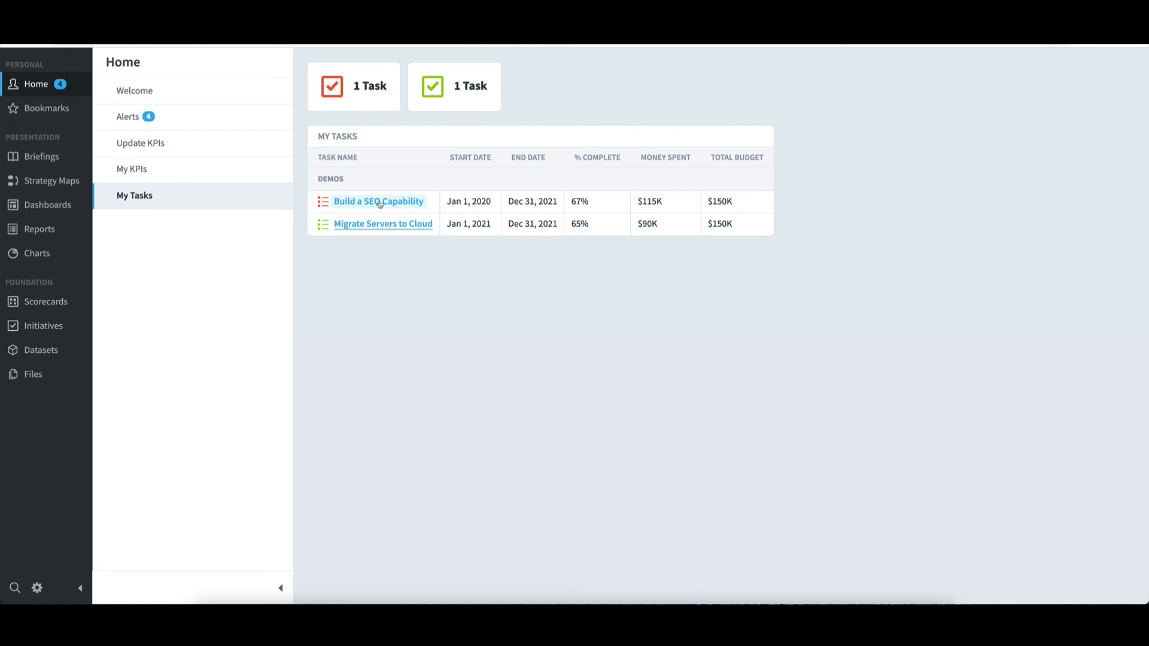
Step: Open the Build a SEO Capability initiative overview, 27 days late and 9.67% over budget
click(378, 202)
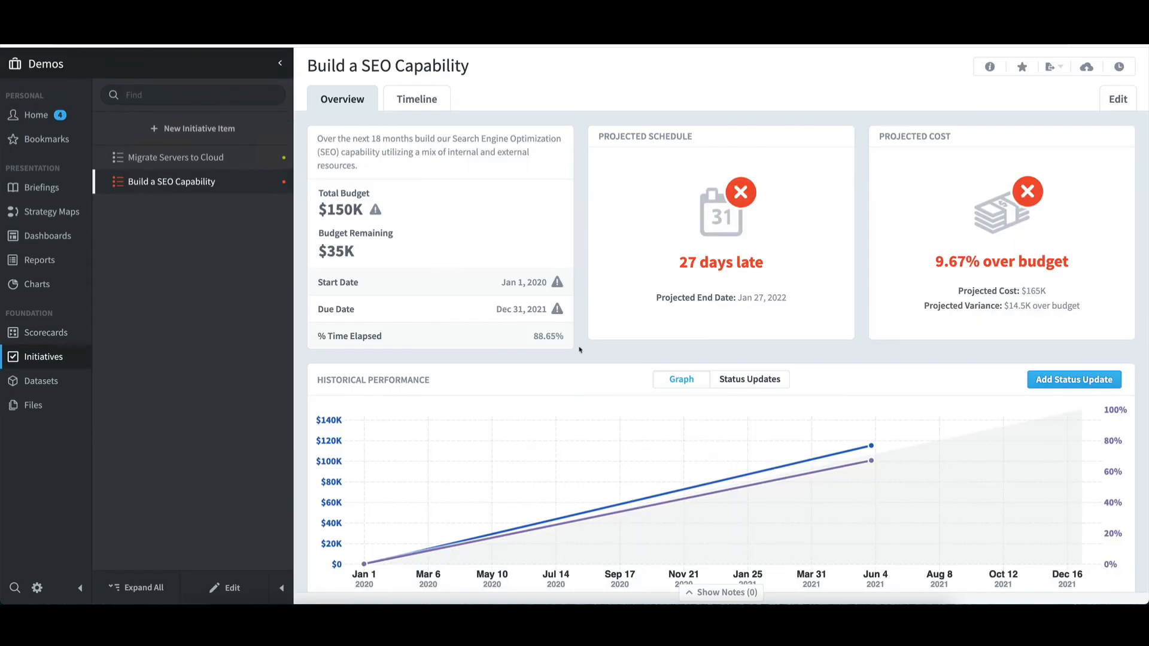
mouse_move(625, 357)
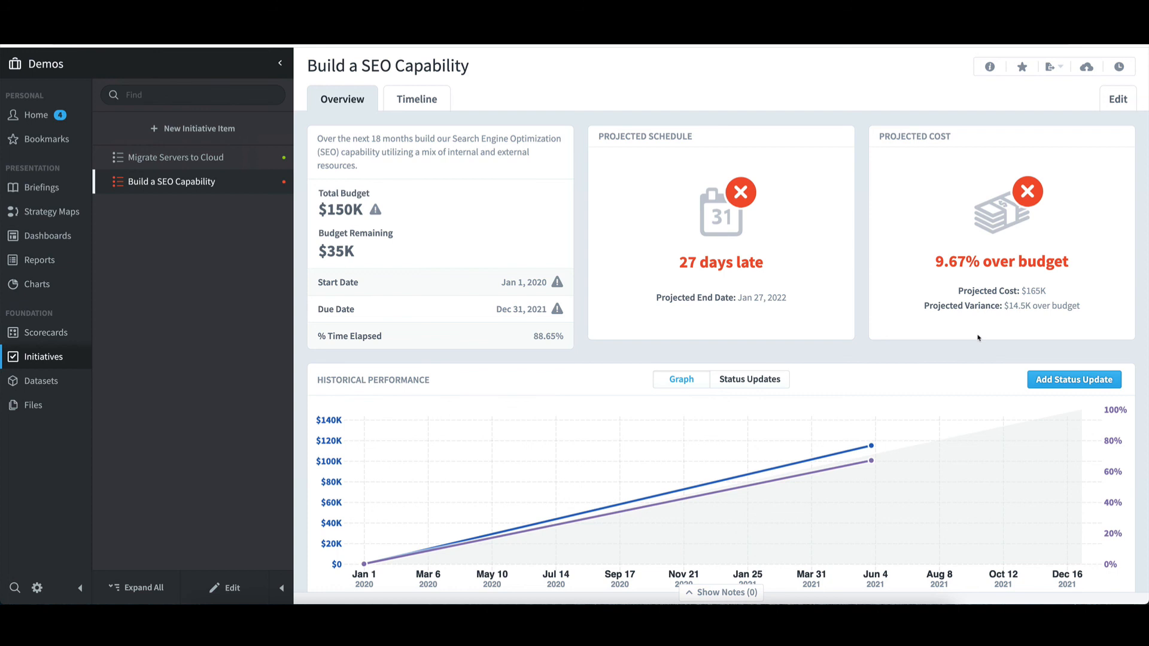
mouse_move(905, 409)
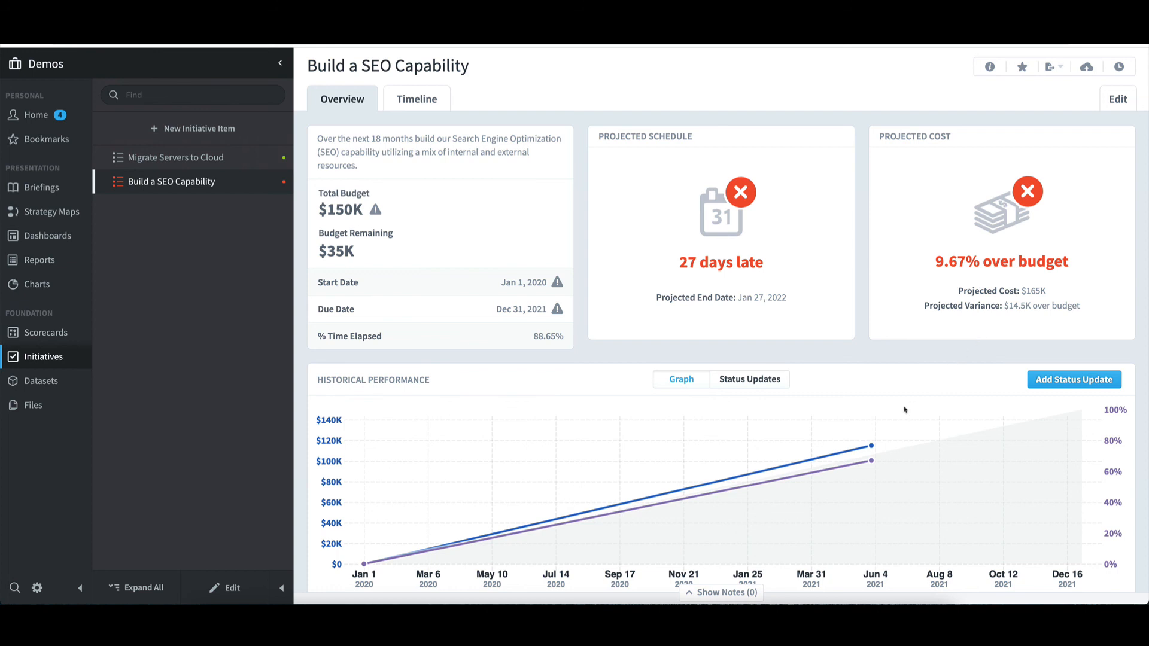
mouse_move(912, 376)
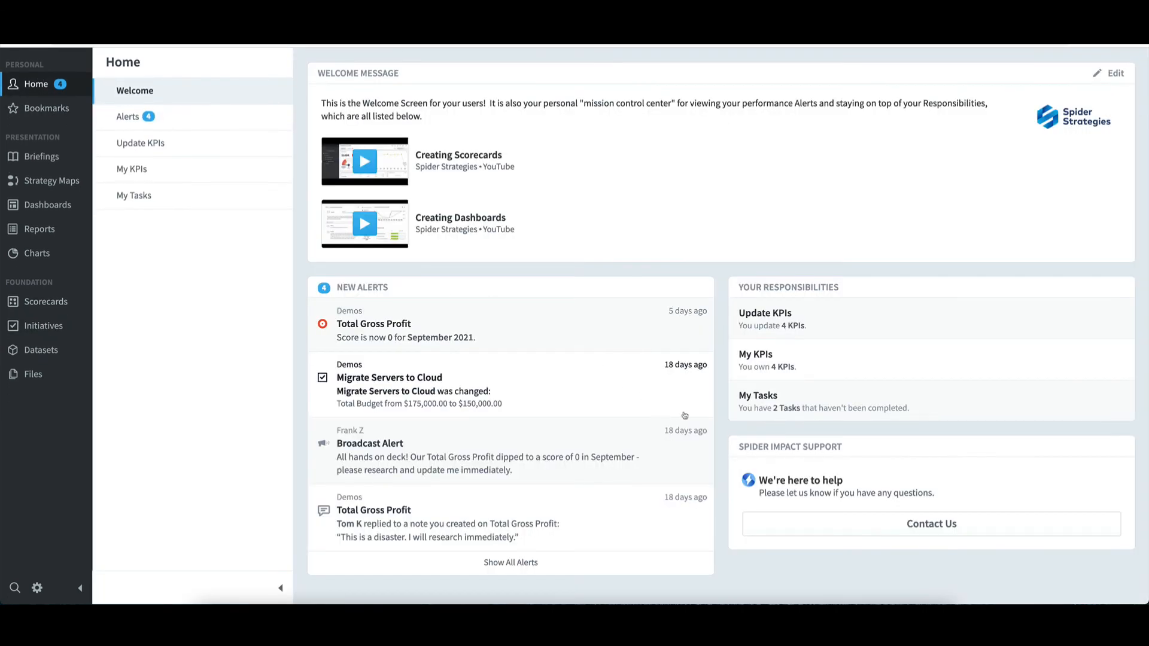
mouse_move(740, 431)
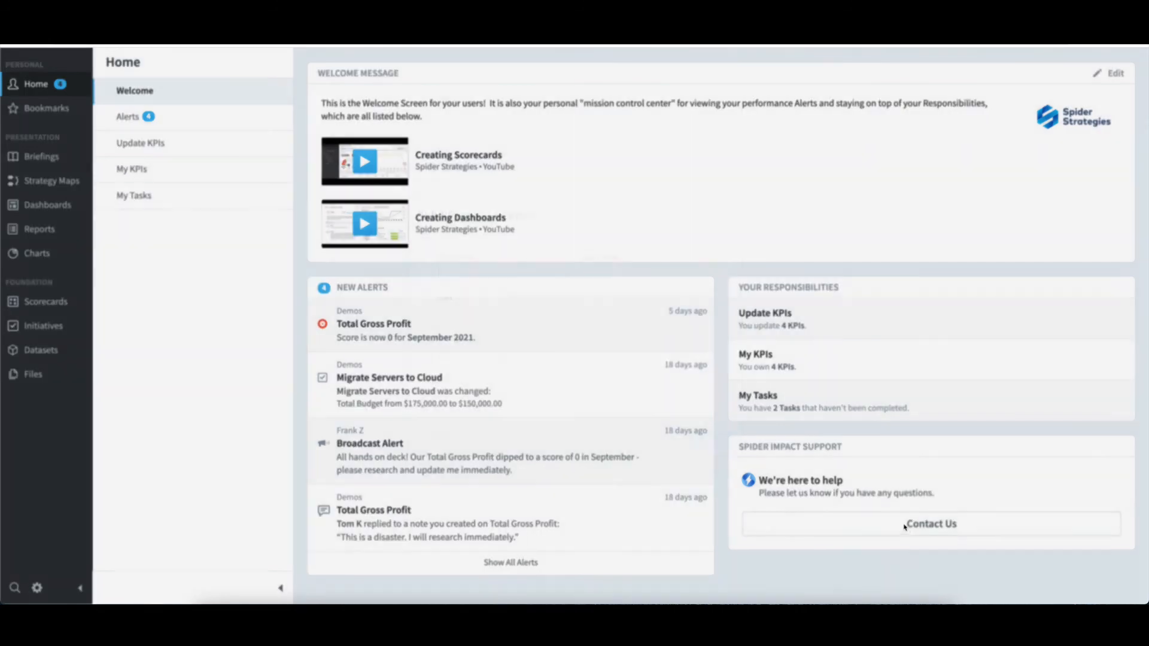
click(930, 523)
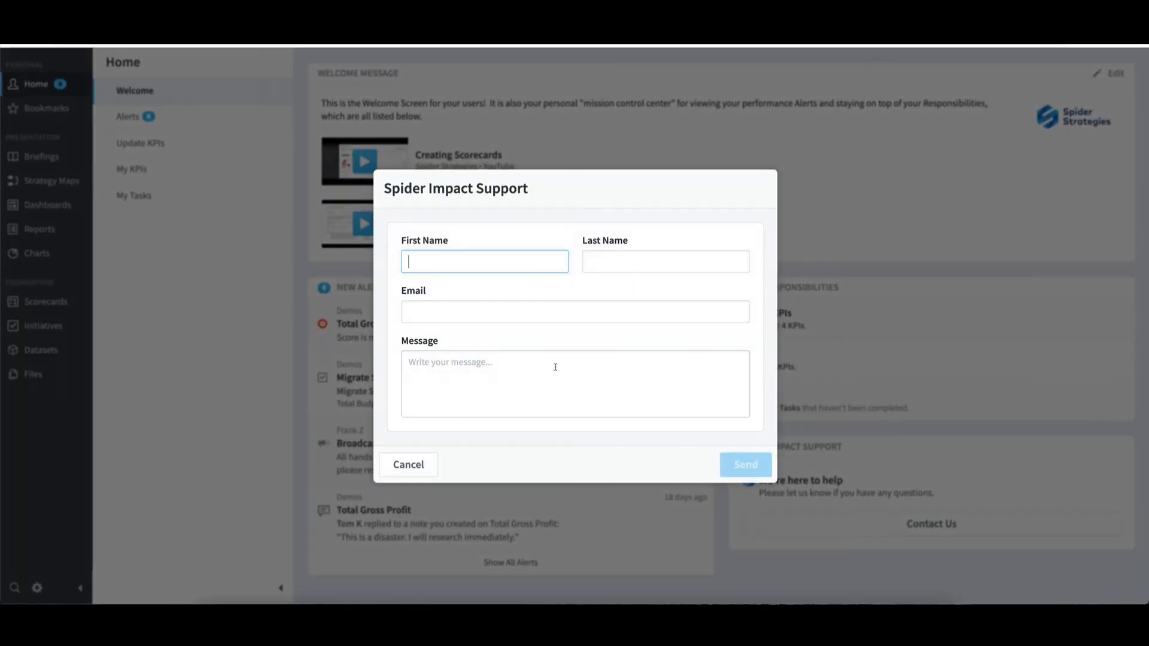
mouse_move(726, 455)
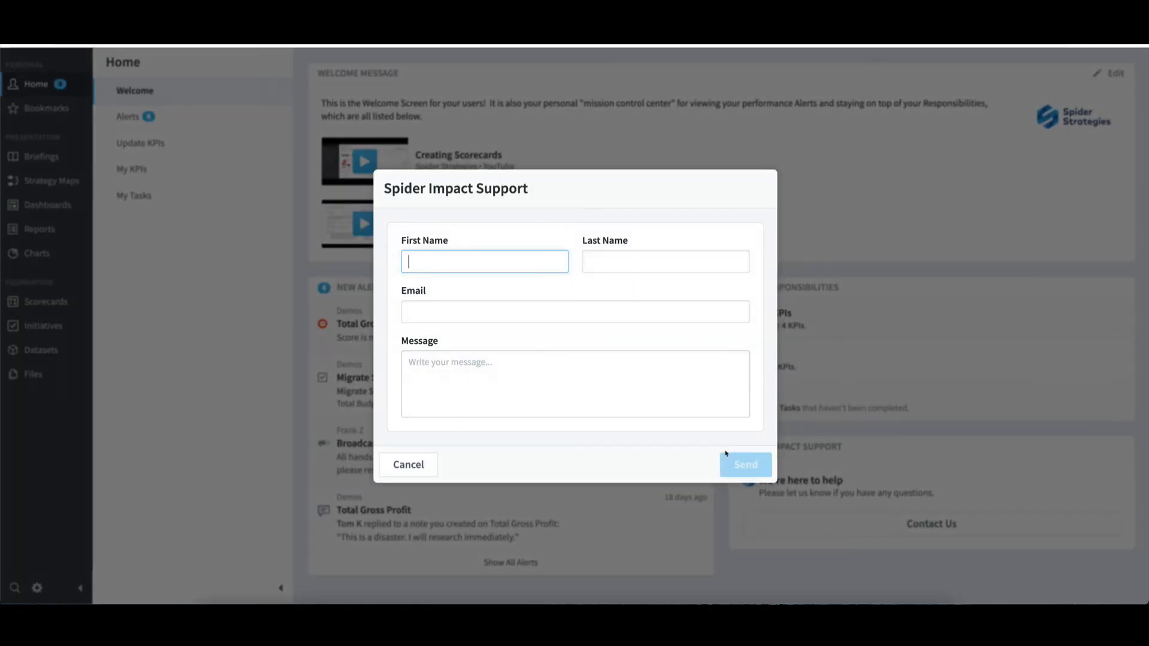
mouse_move(439, 462)
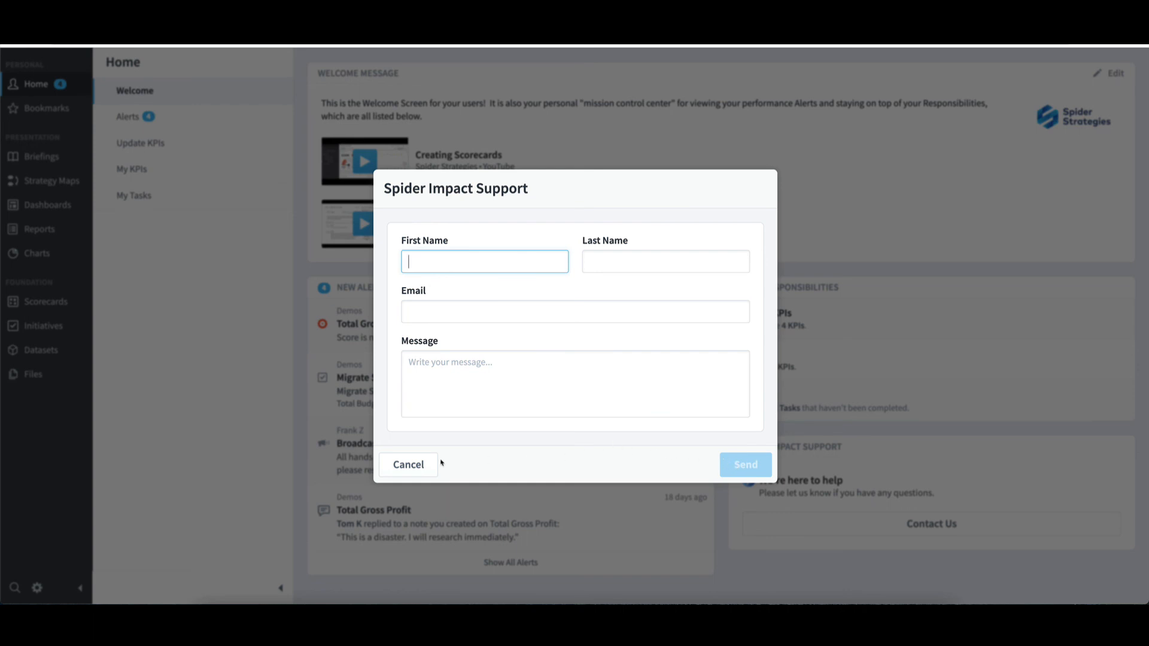
click(407, 464)
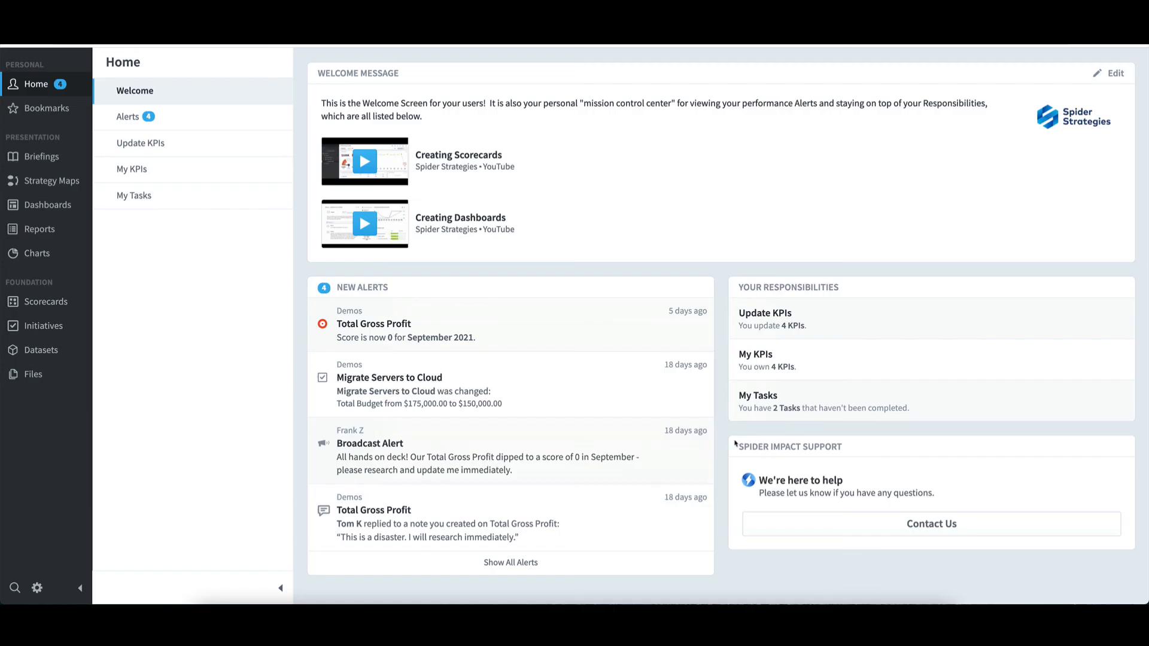